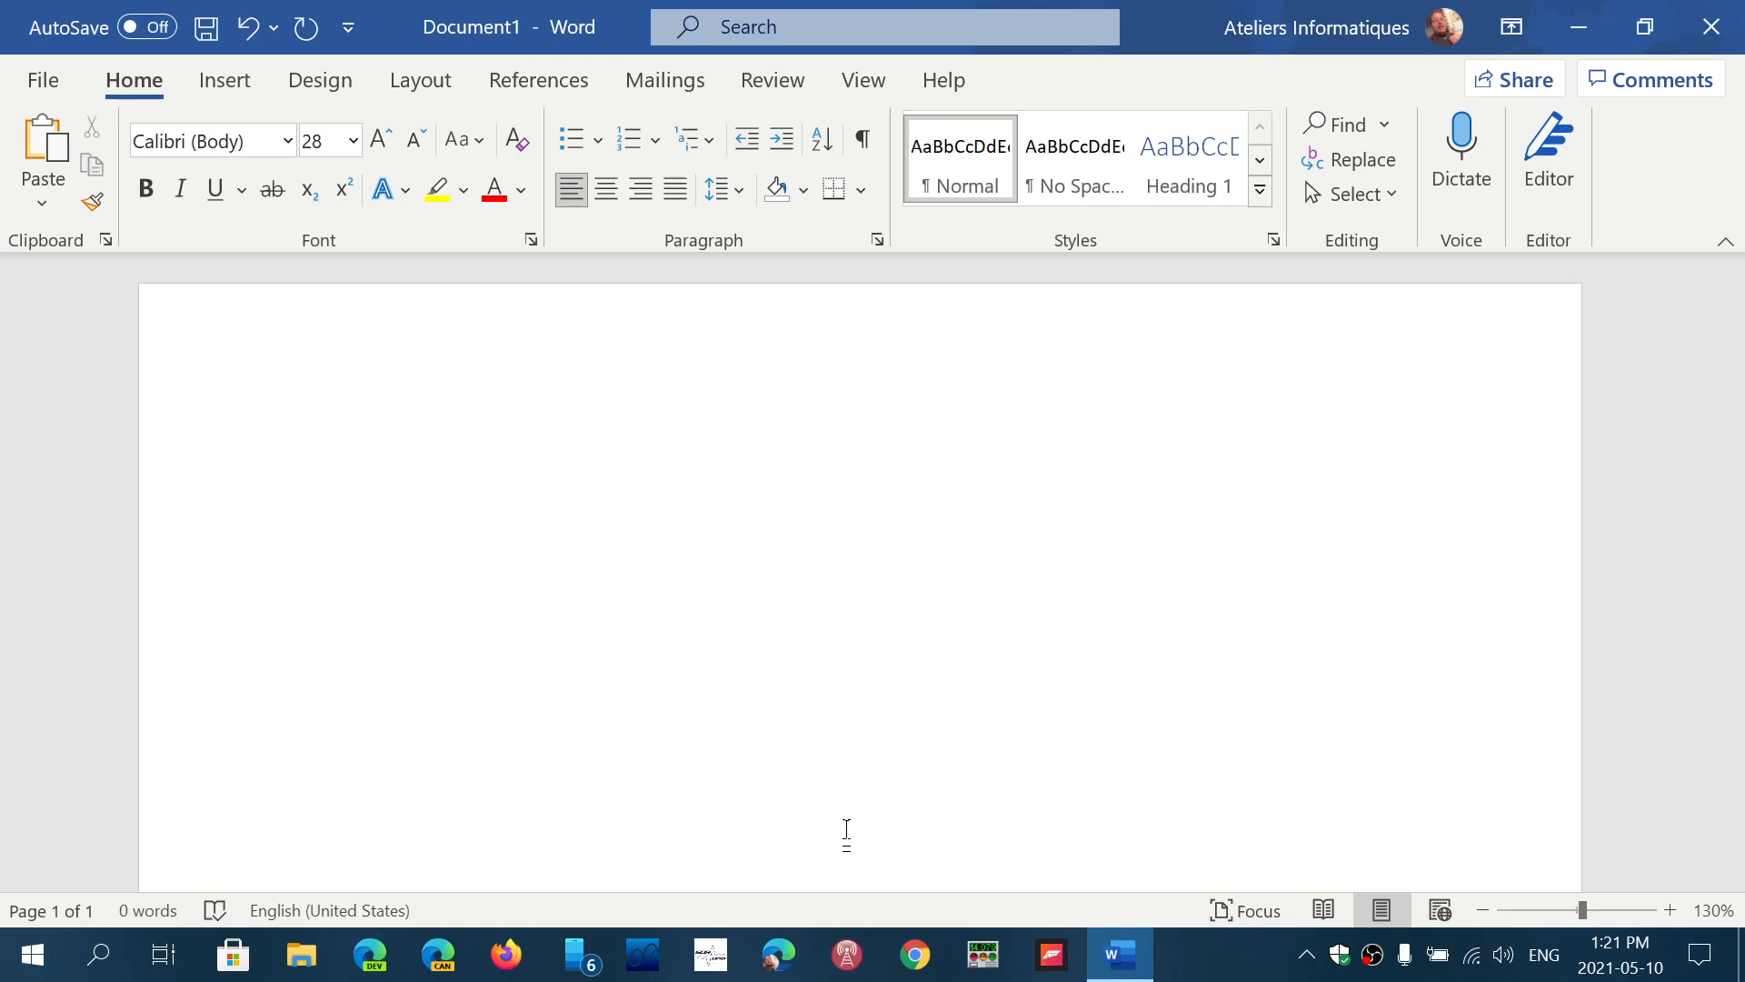
Enter the first line '15.130 MHz = 15130 kHz' and begin a new line below.
click(310, 493)
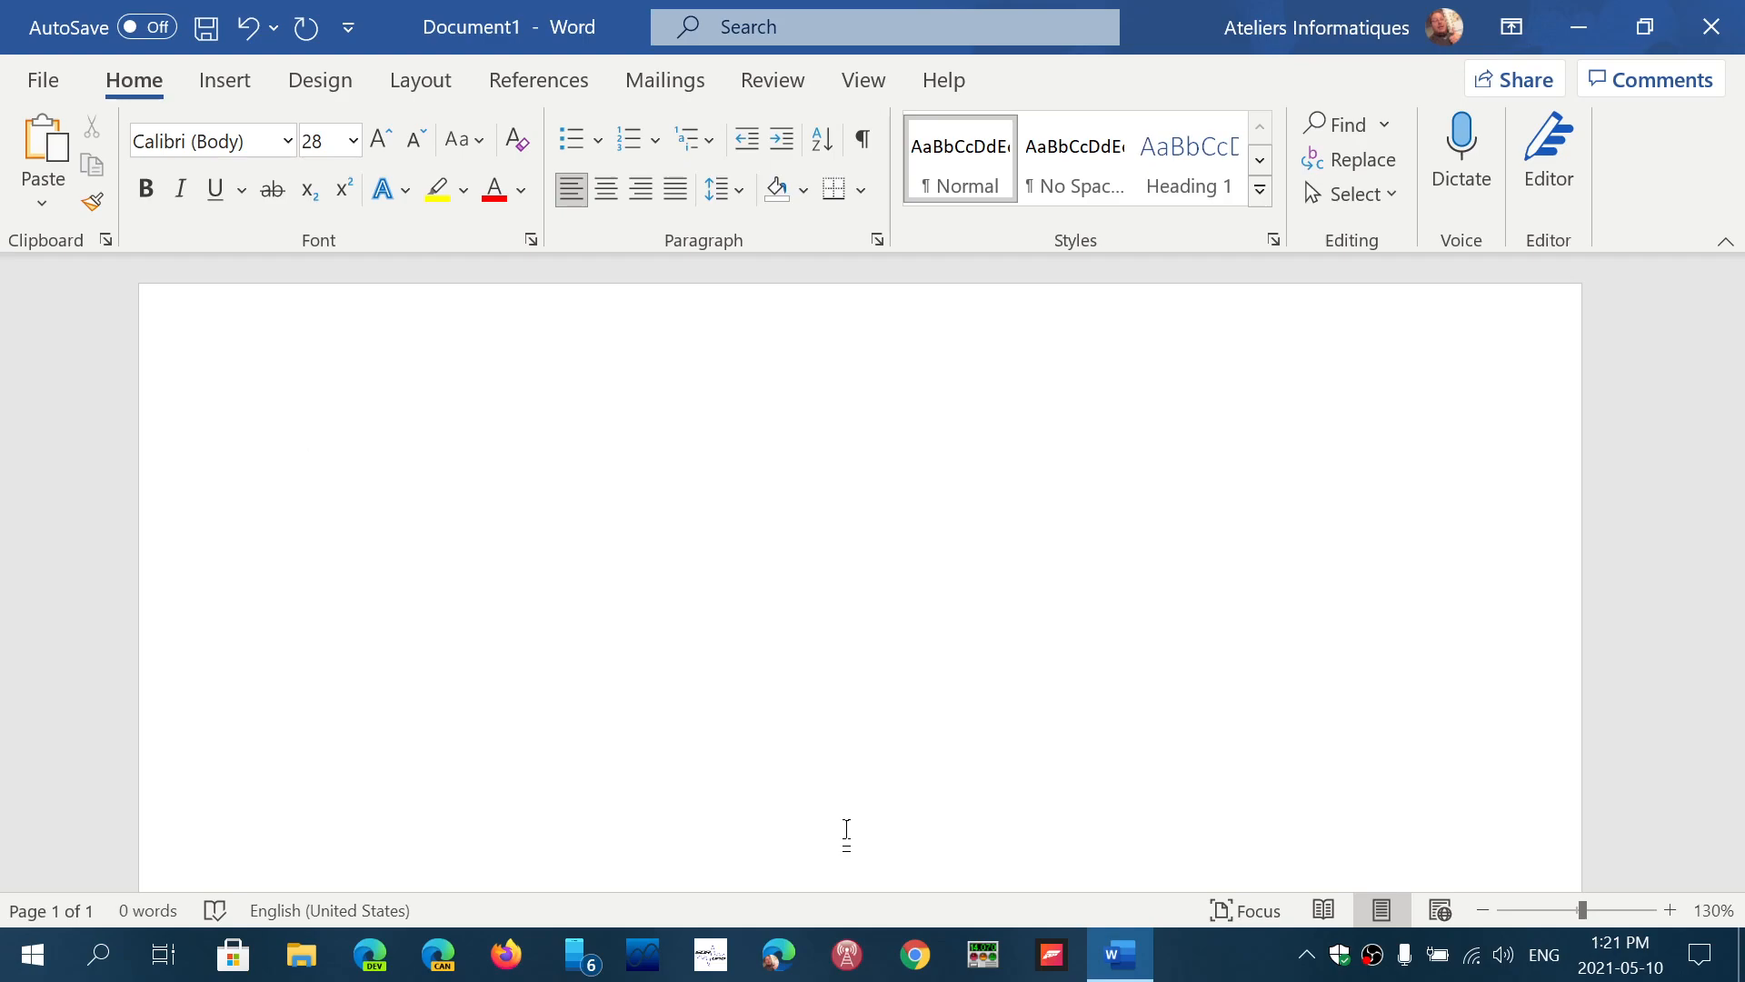
click(309, 494)
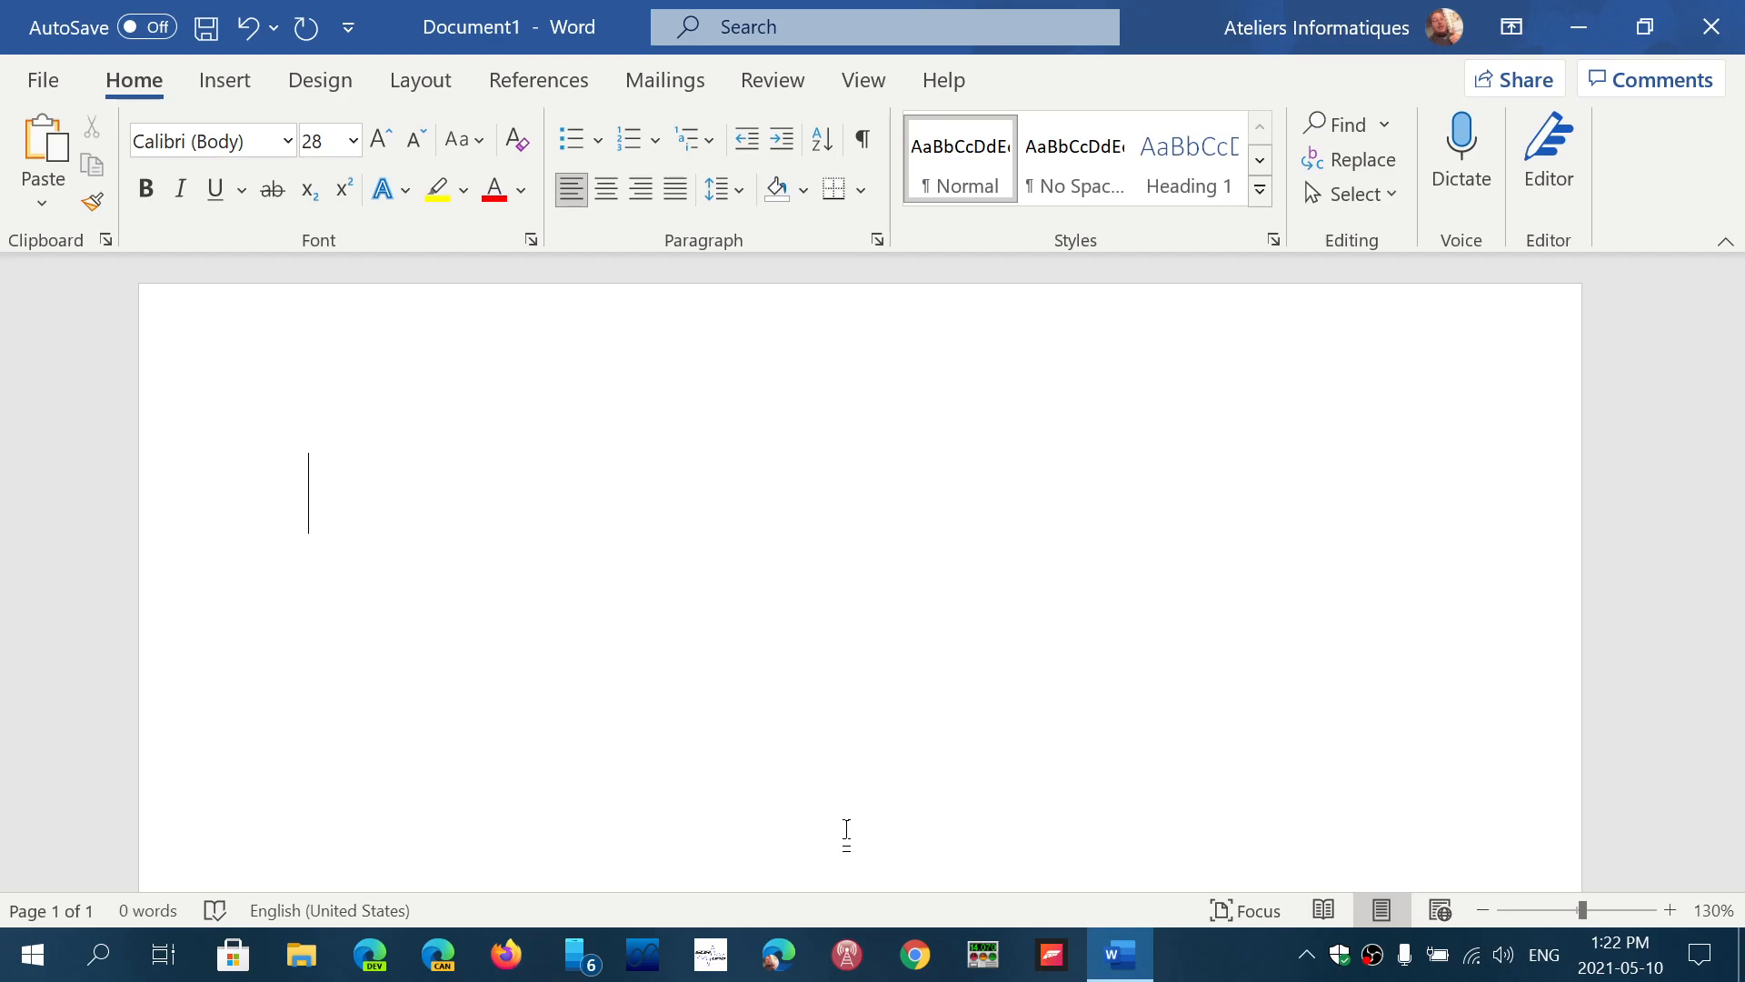
text(15.1)
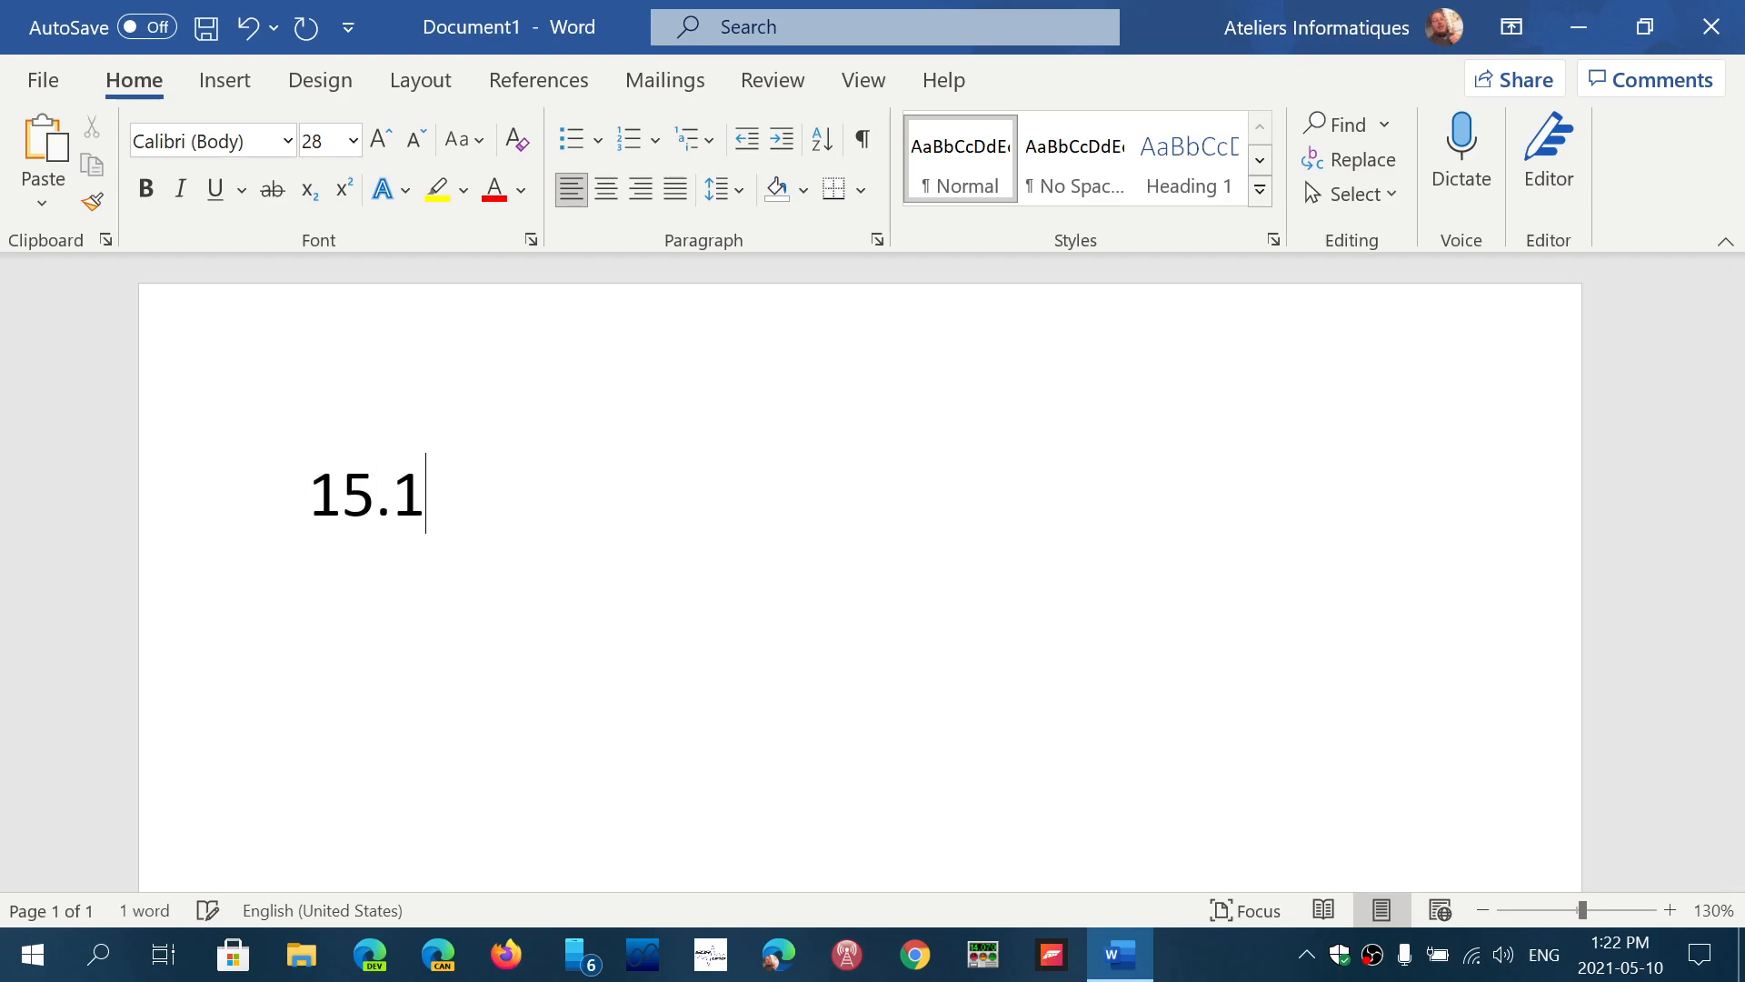
text(30)
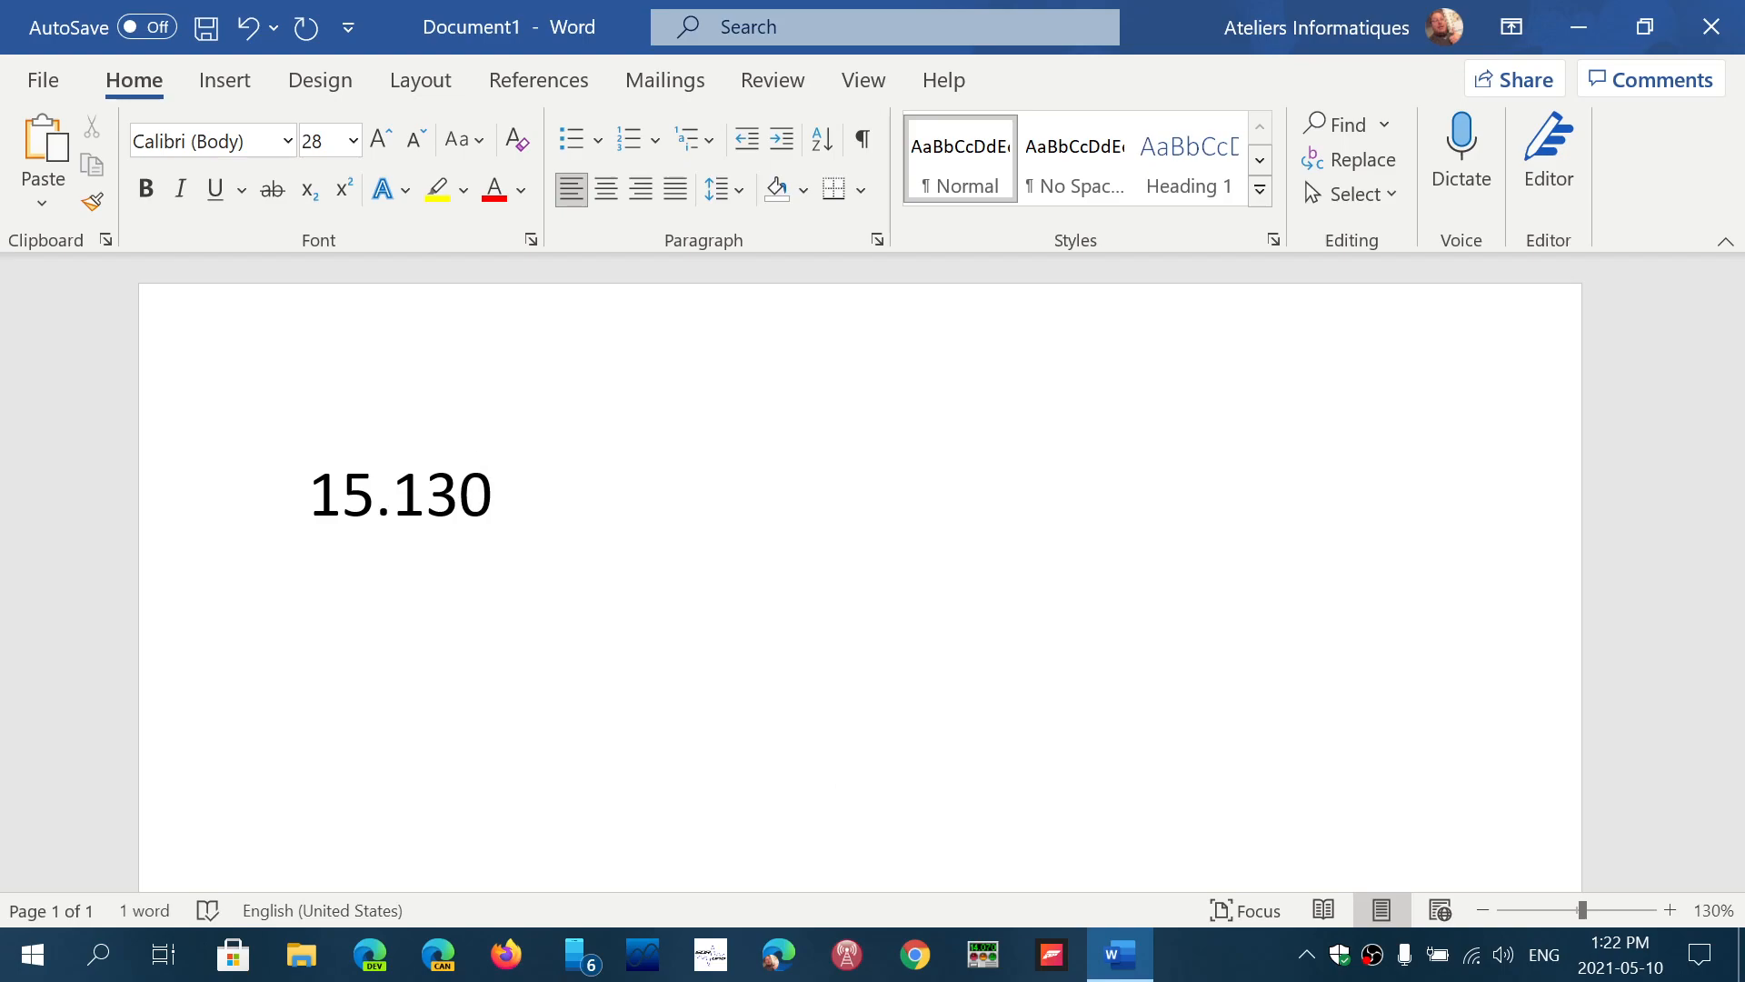
text(MHz  =)
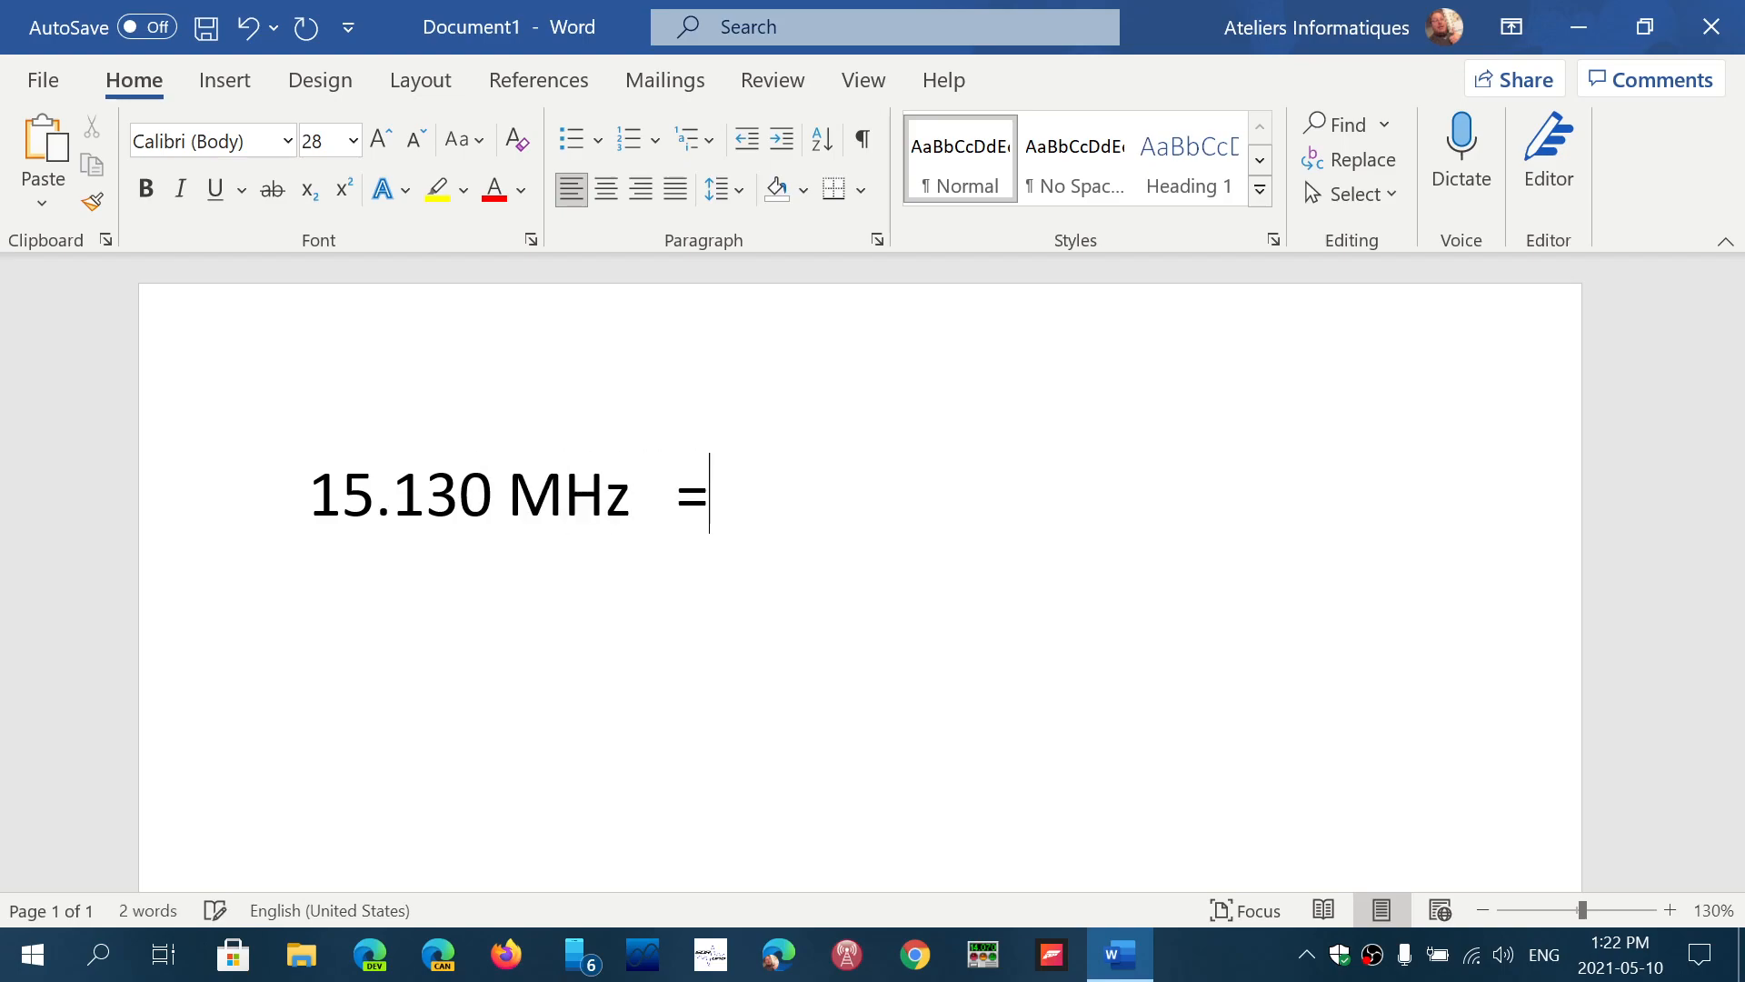
text(1)
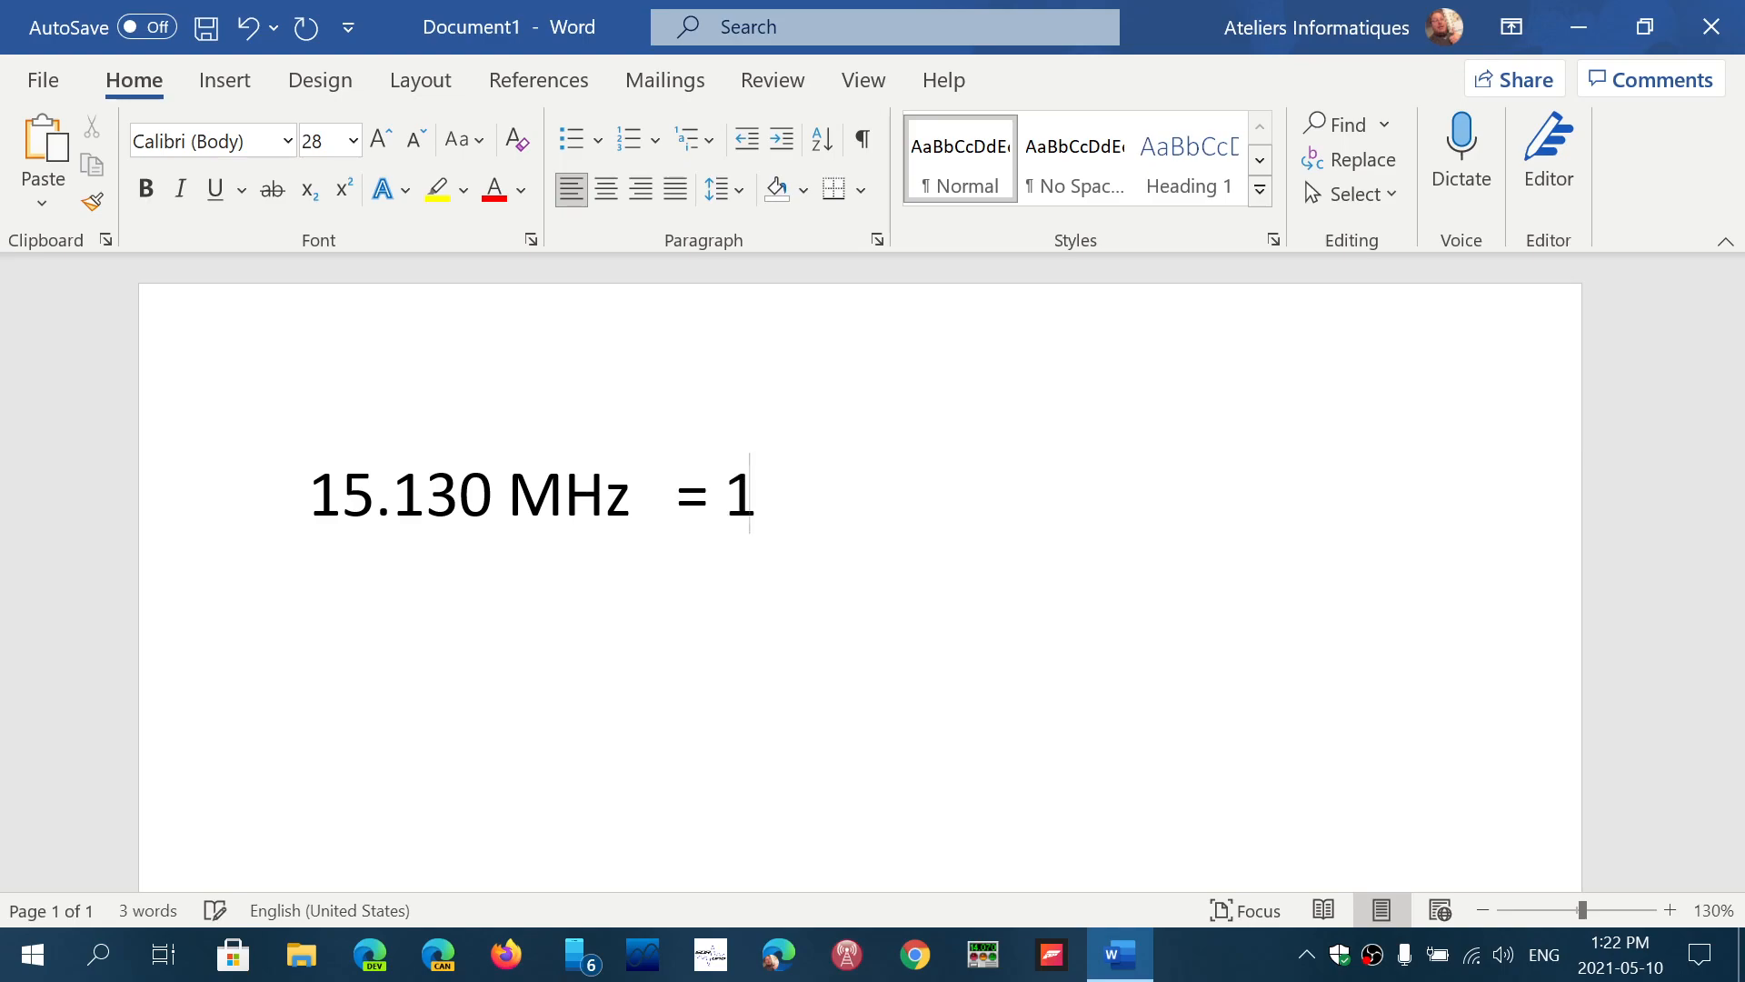
text(5130)
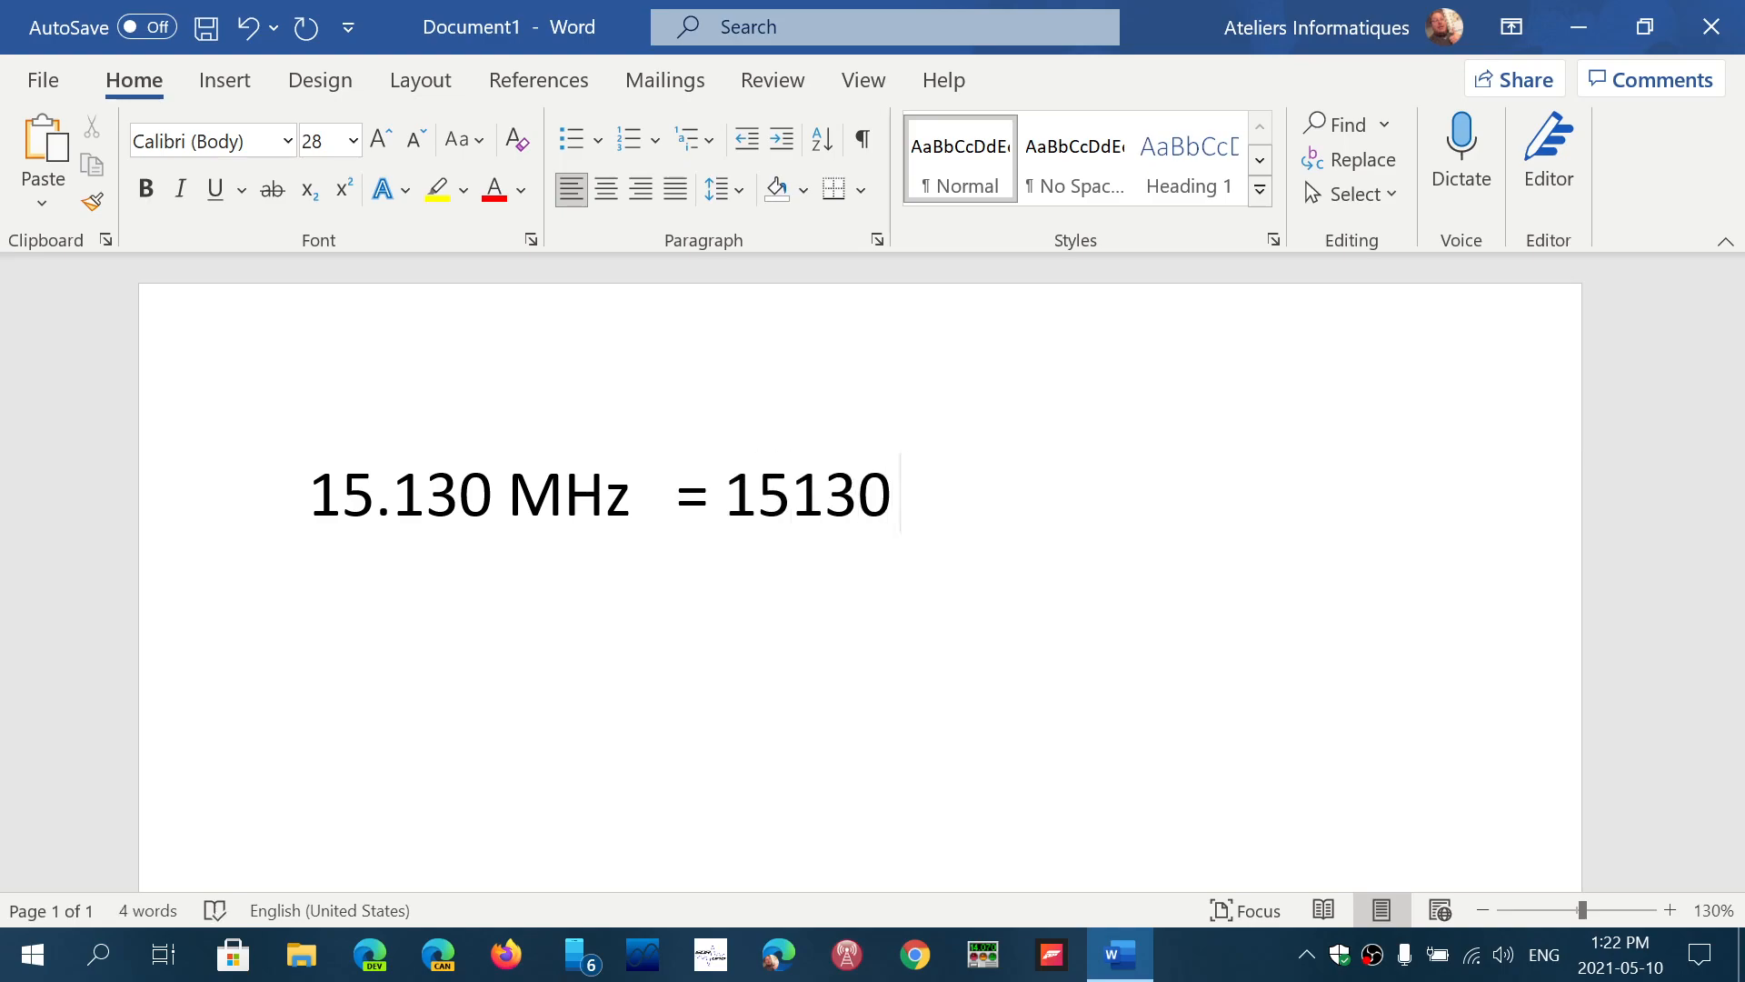
text(kHz)
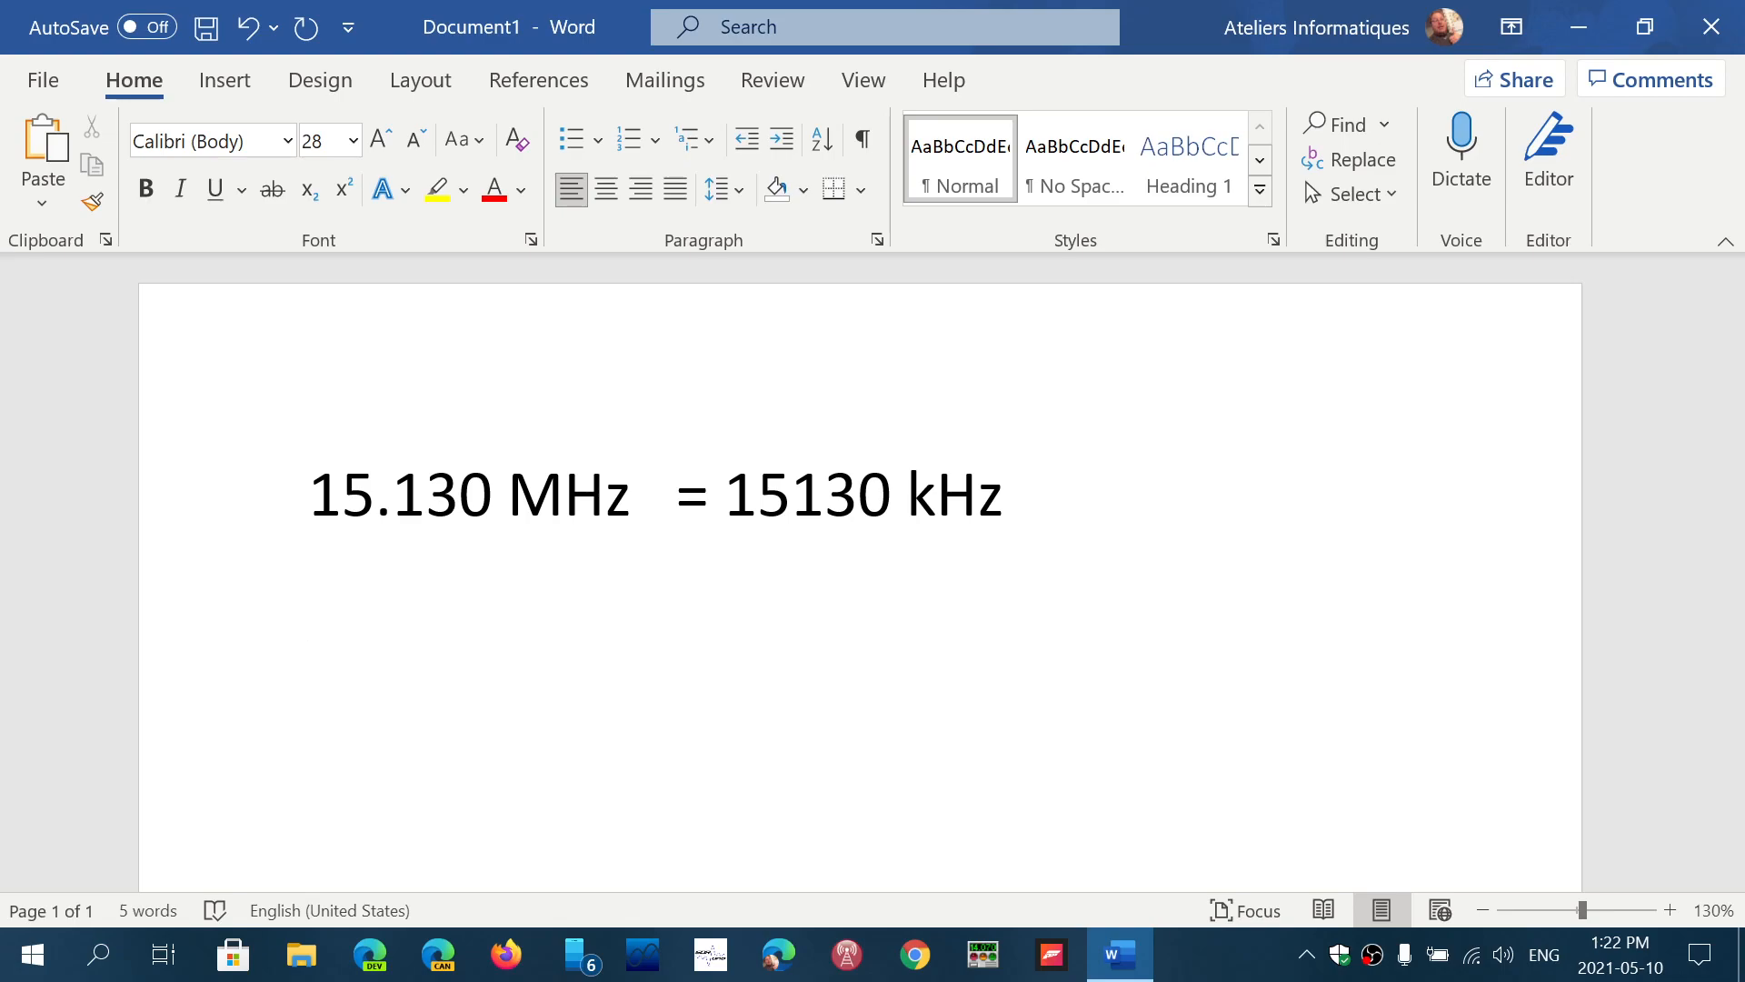
click(309, 598)
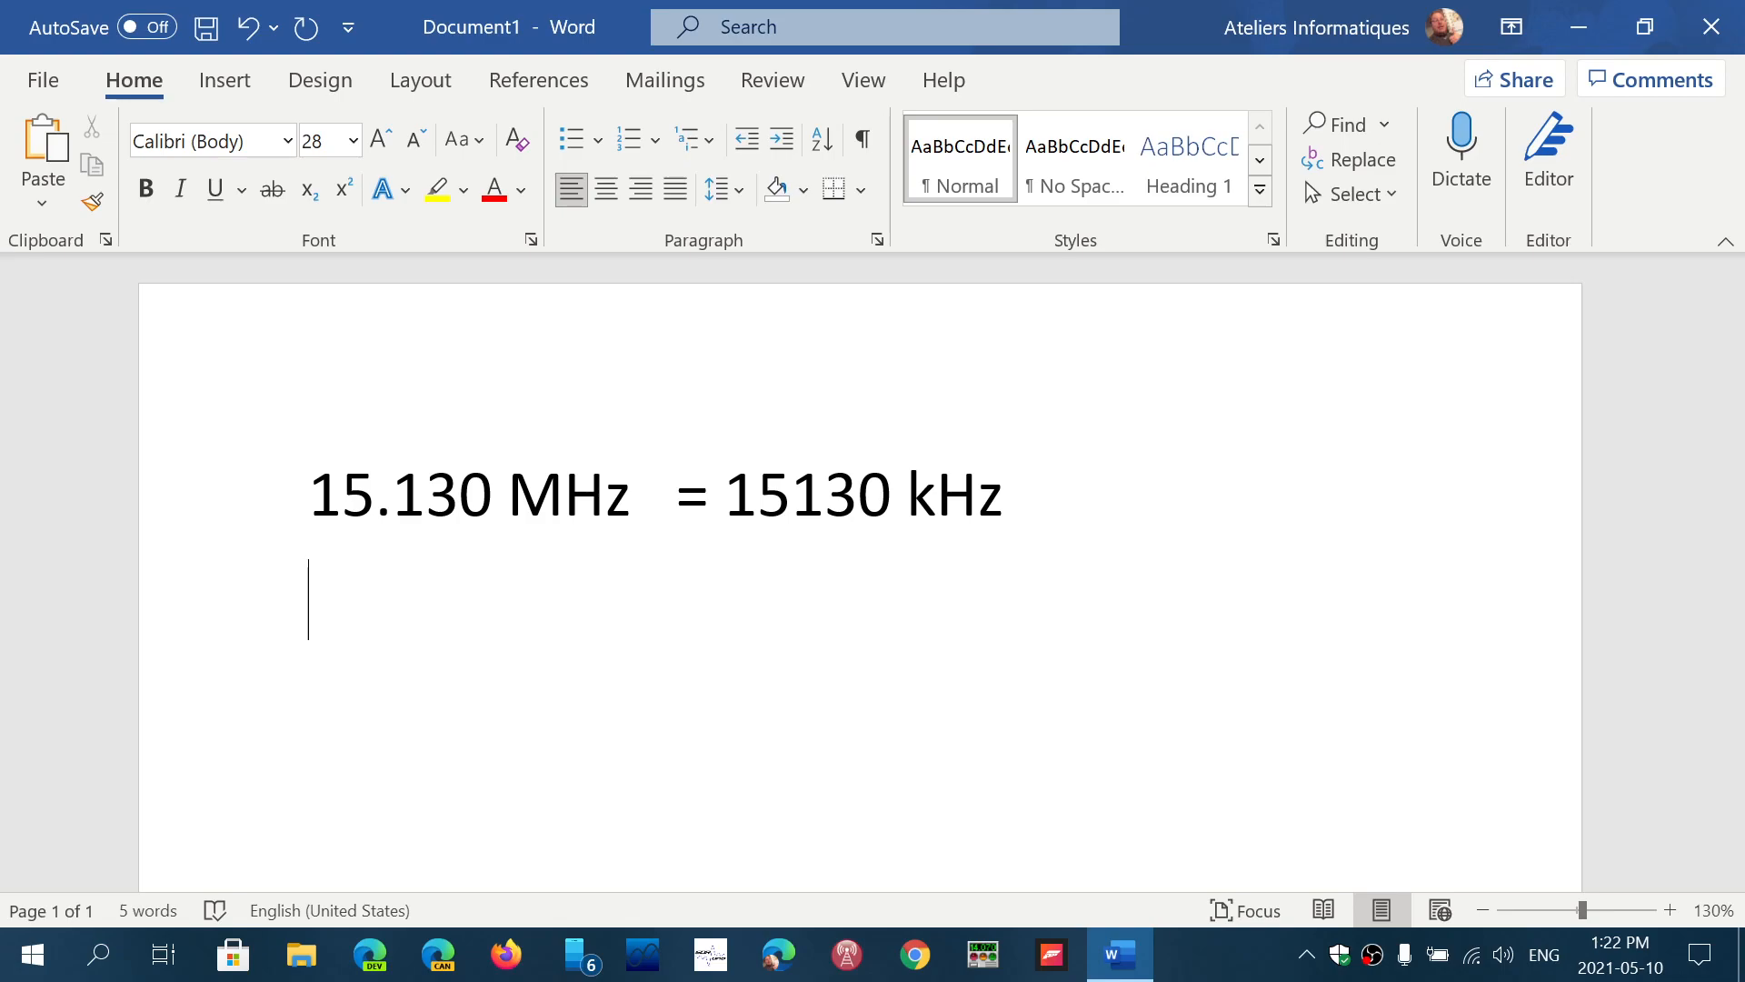
Type '3000 – 30000 kHz' on the second line, with the hyphen autocorrected to an en dash.
text(3)
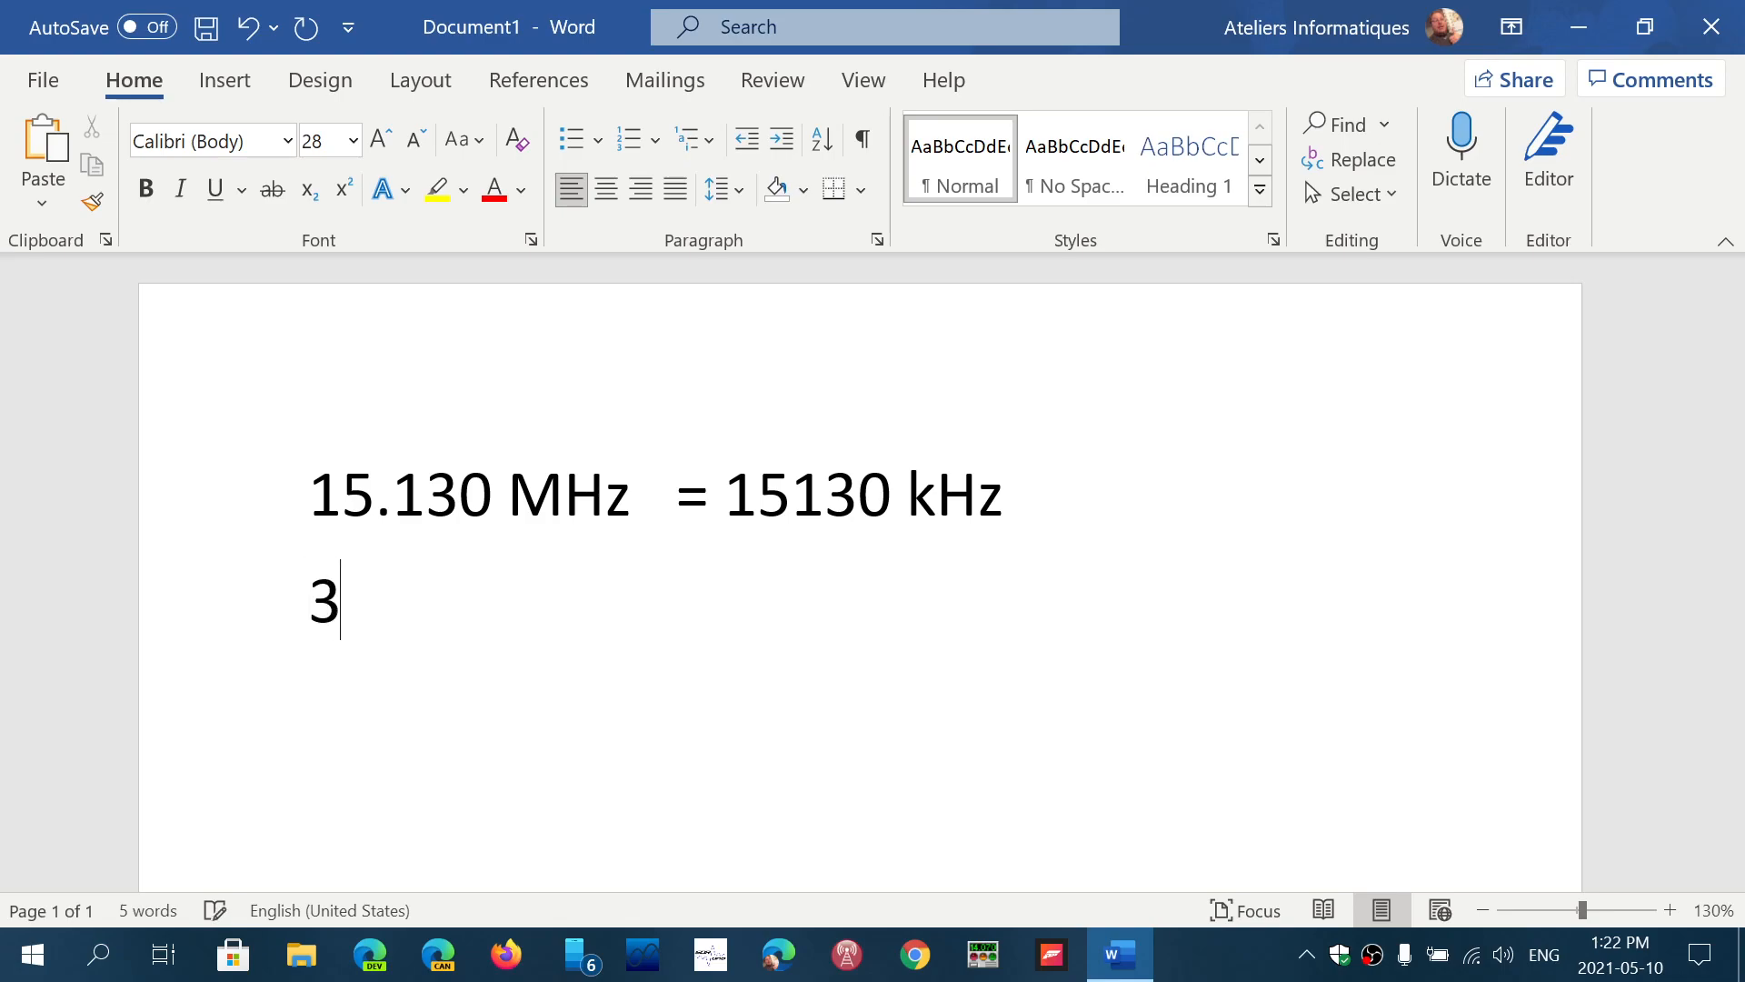
text(000 -)
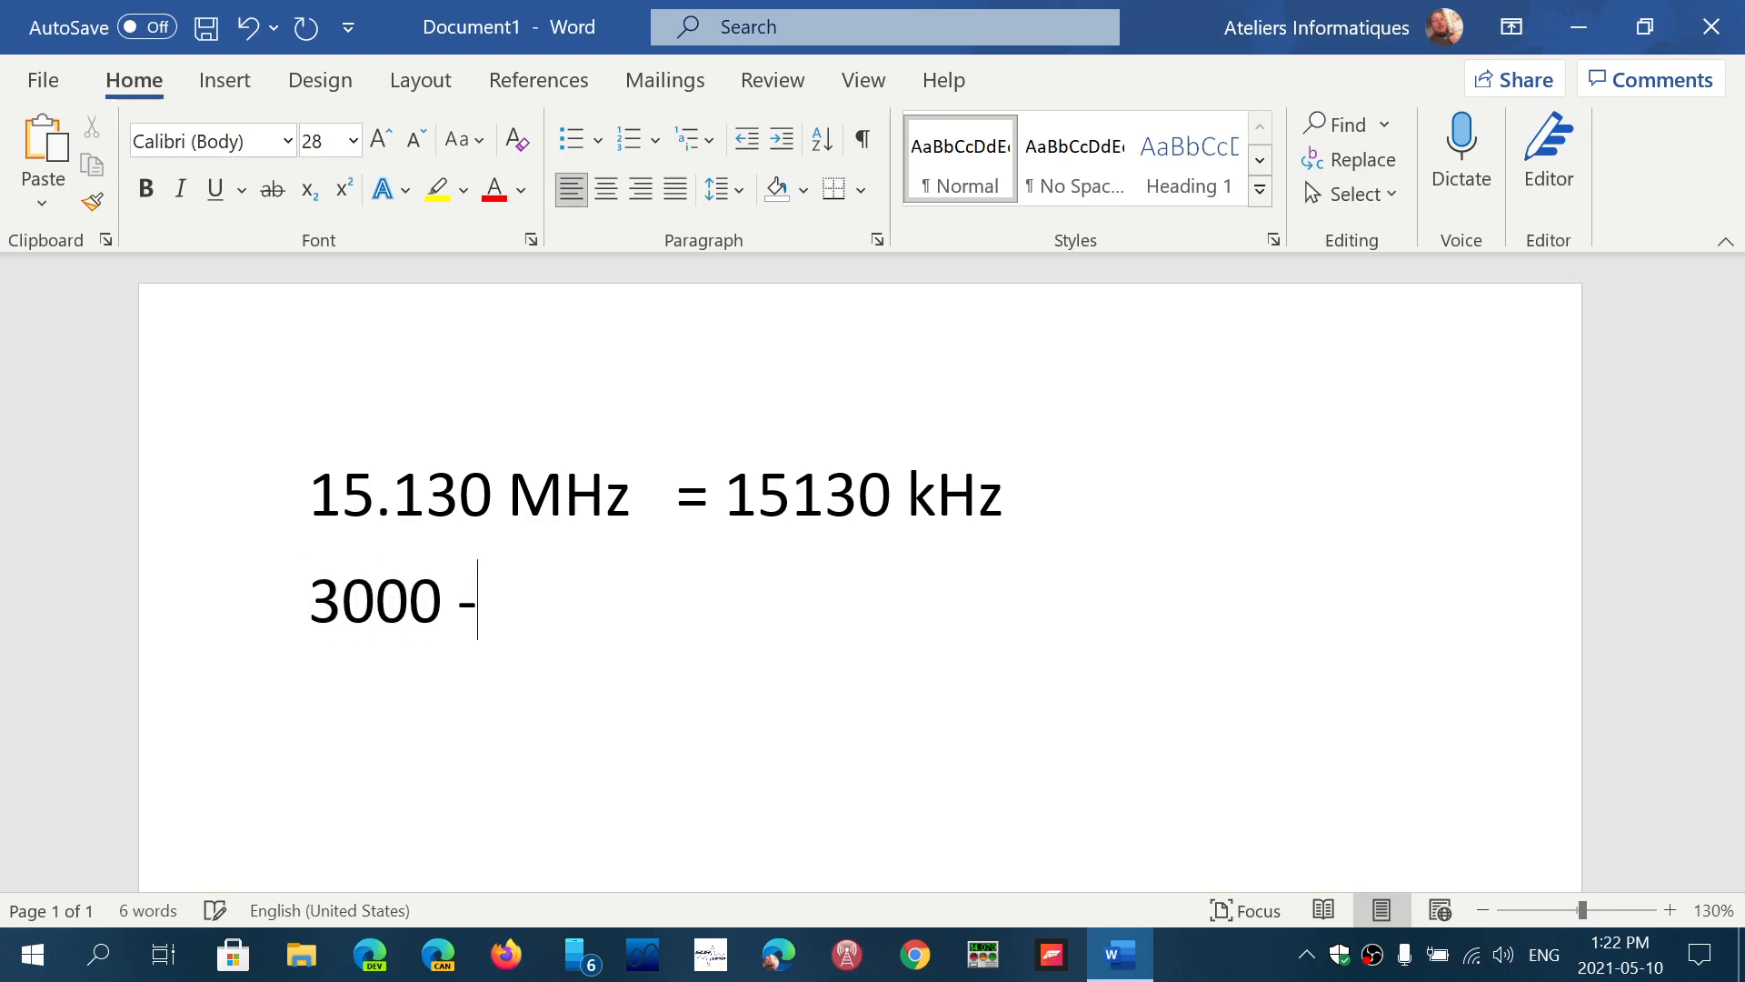
text(30000 K)
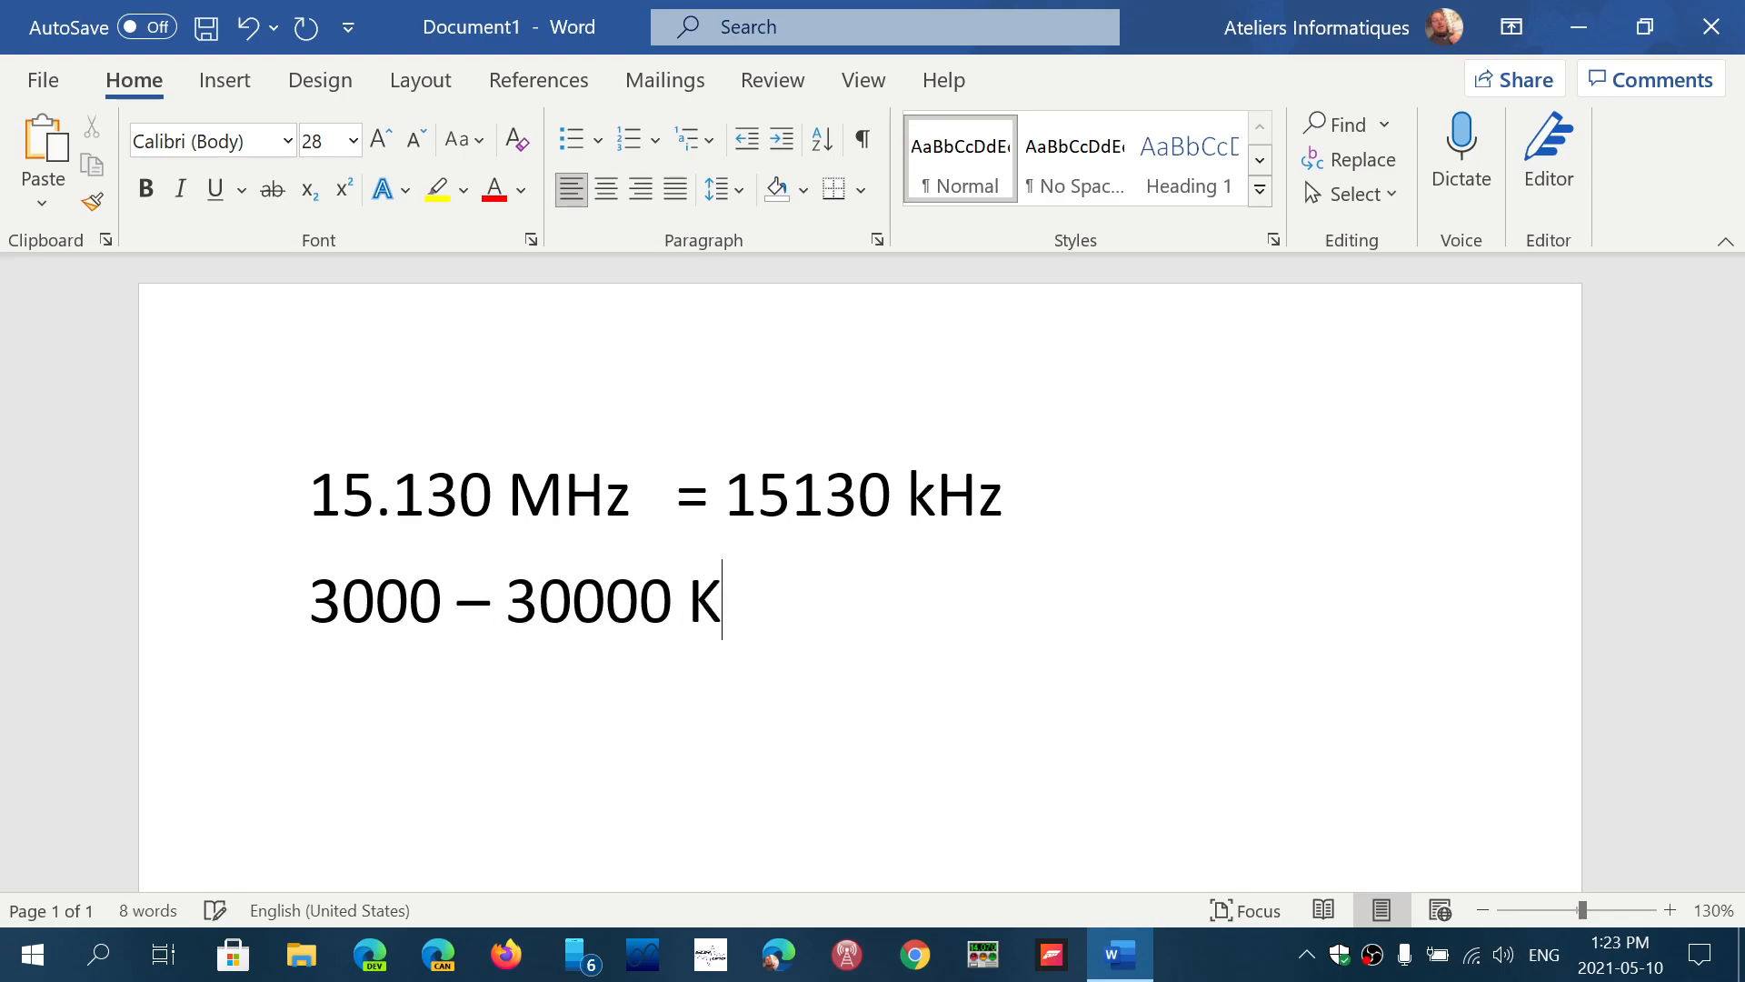
text(Hz)
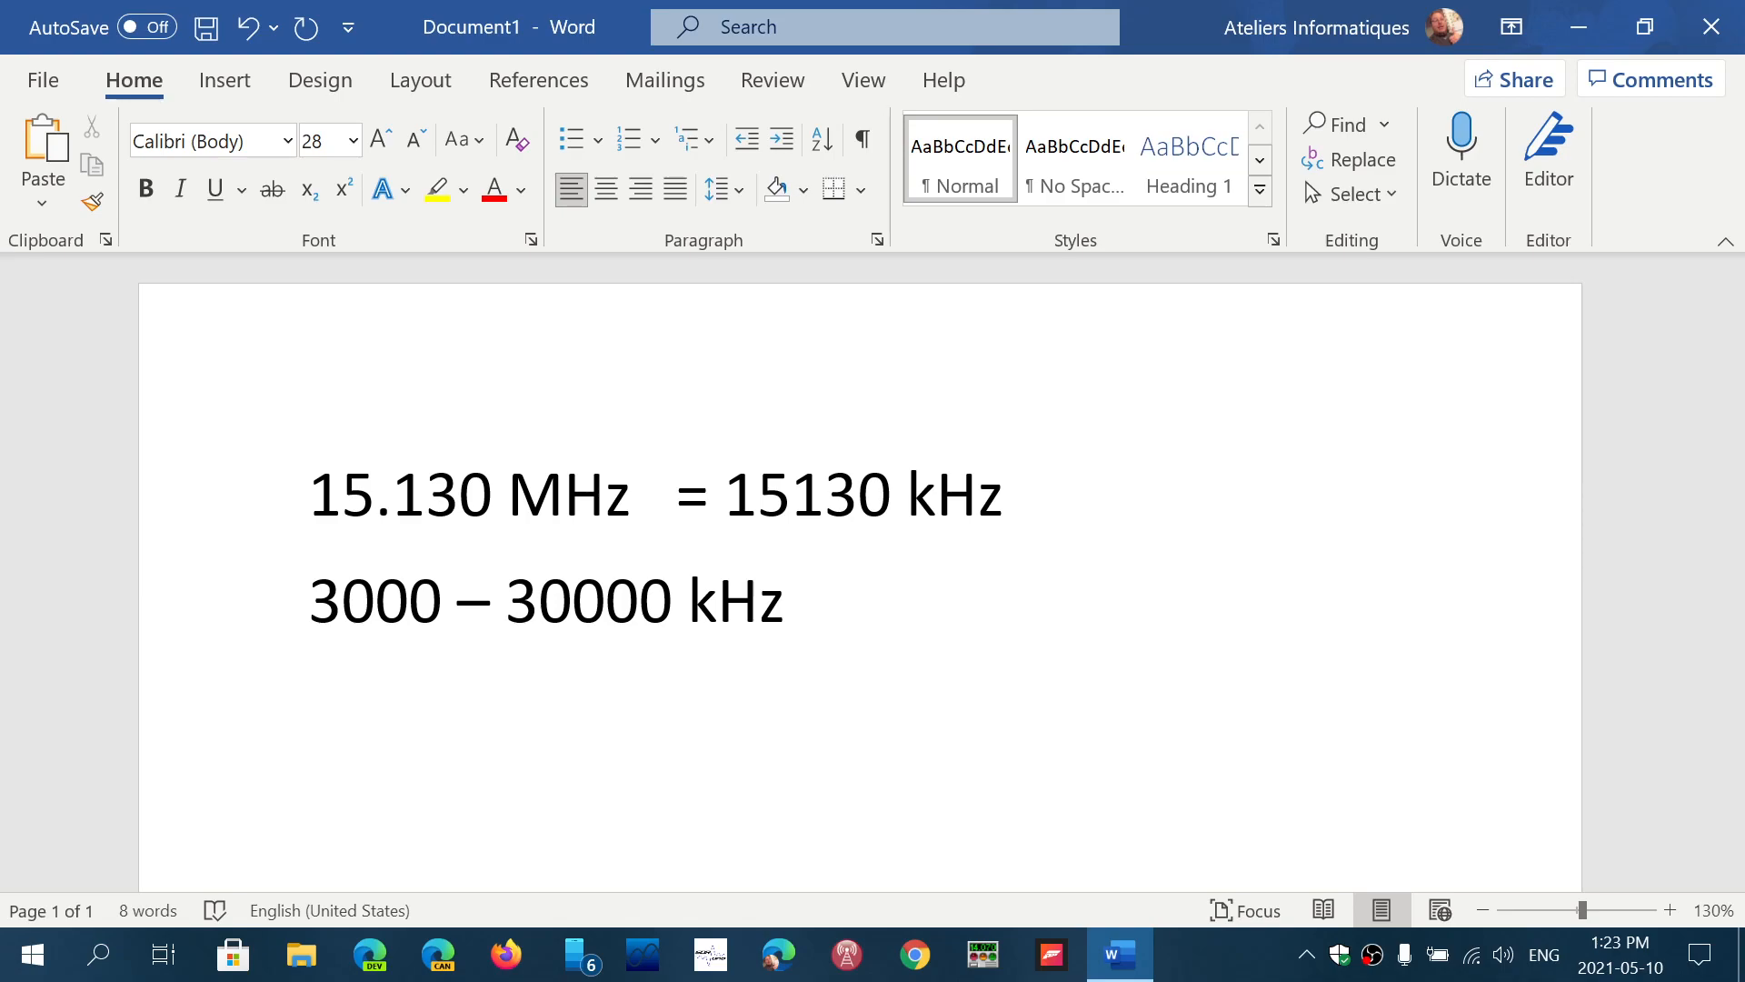
Type '15130.5 kHz' as the third line and start an empty line beneath it.
text(15)
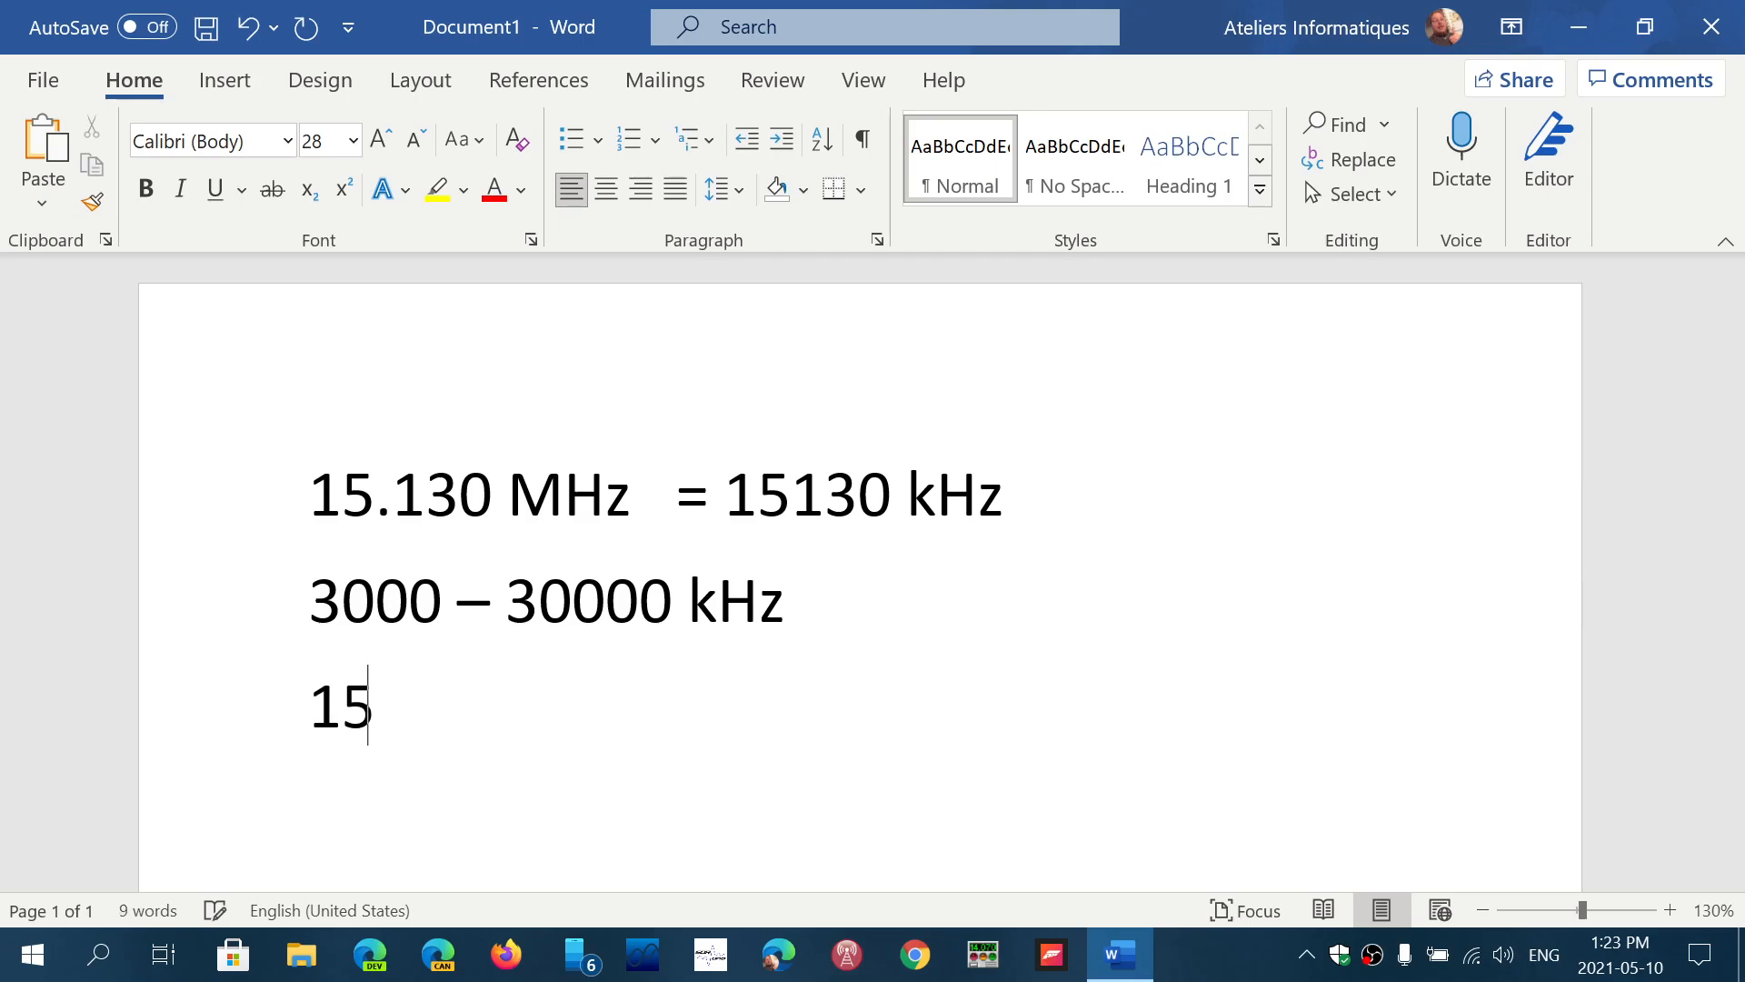
text(130)
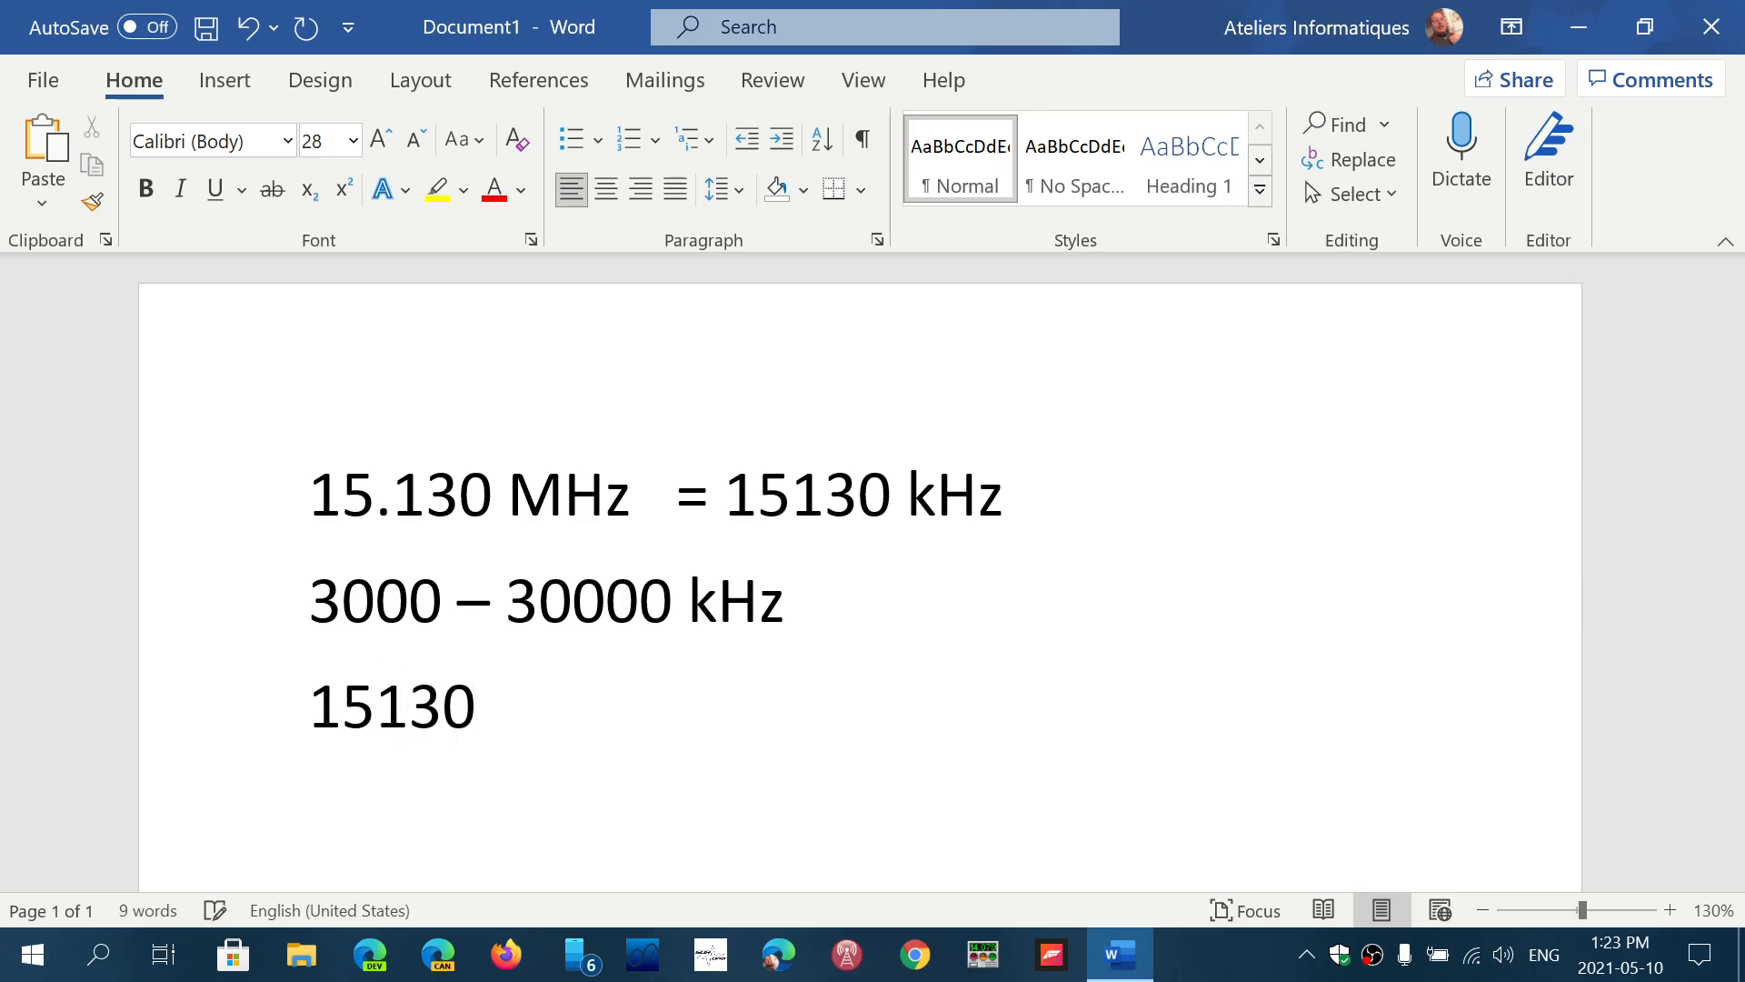
text(.5)
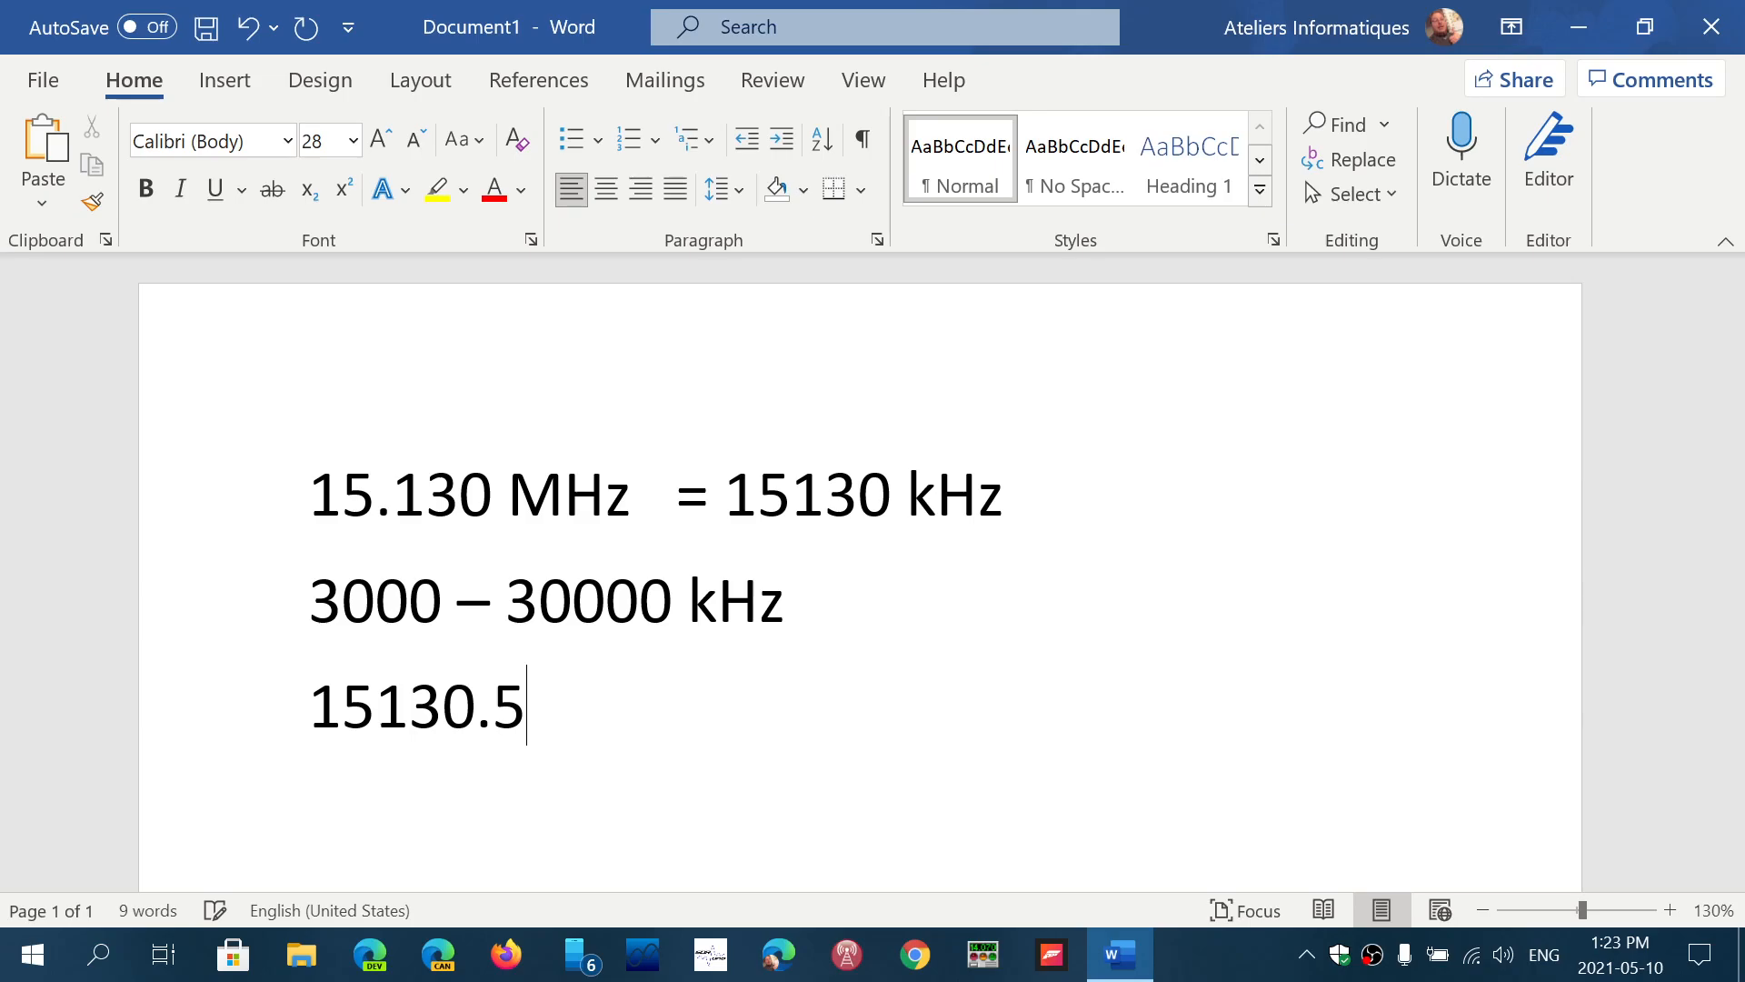
text(k)
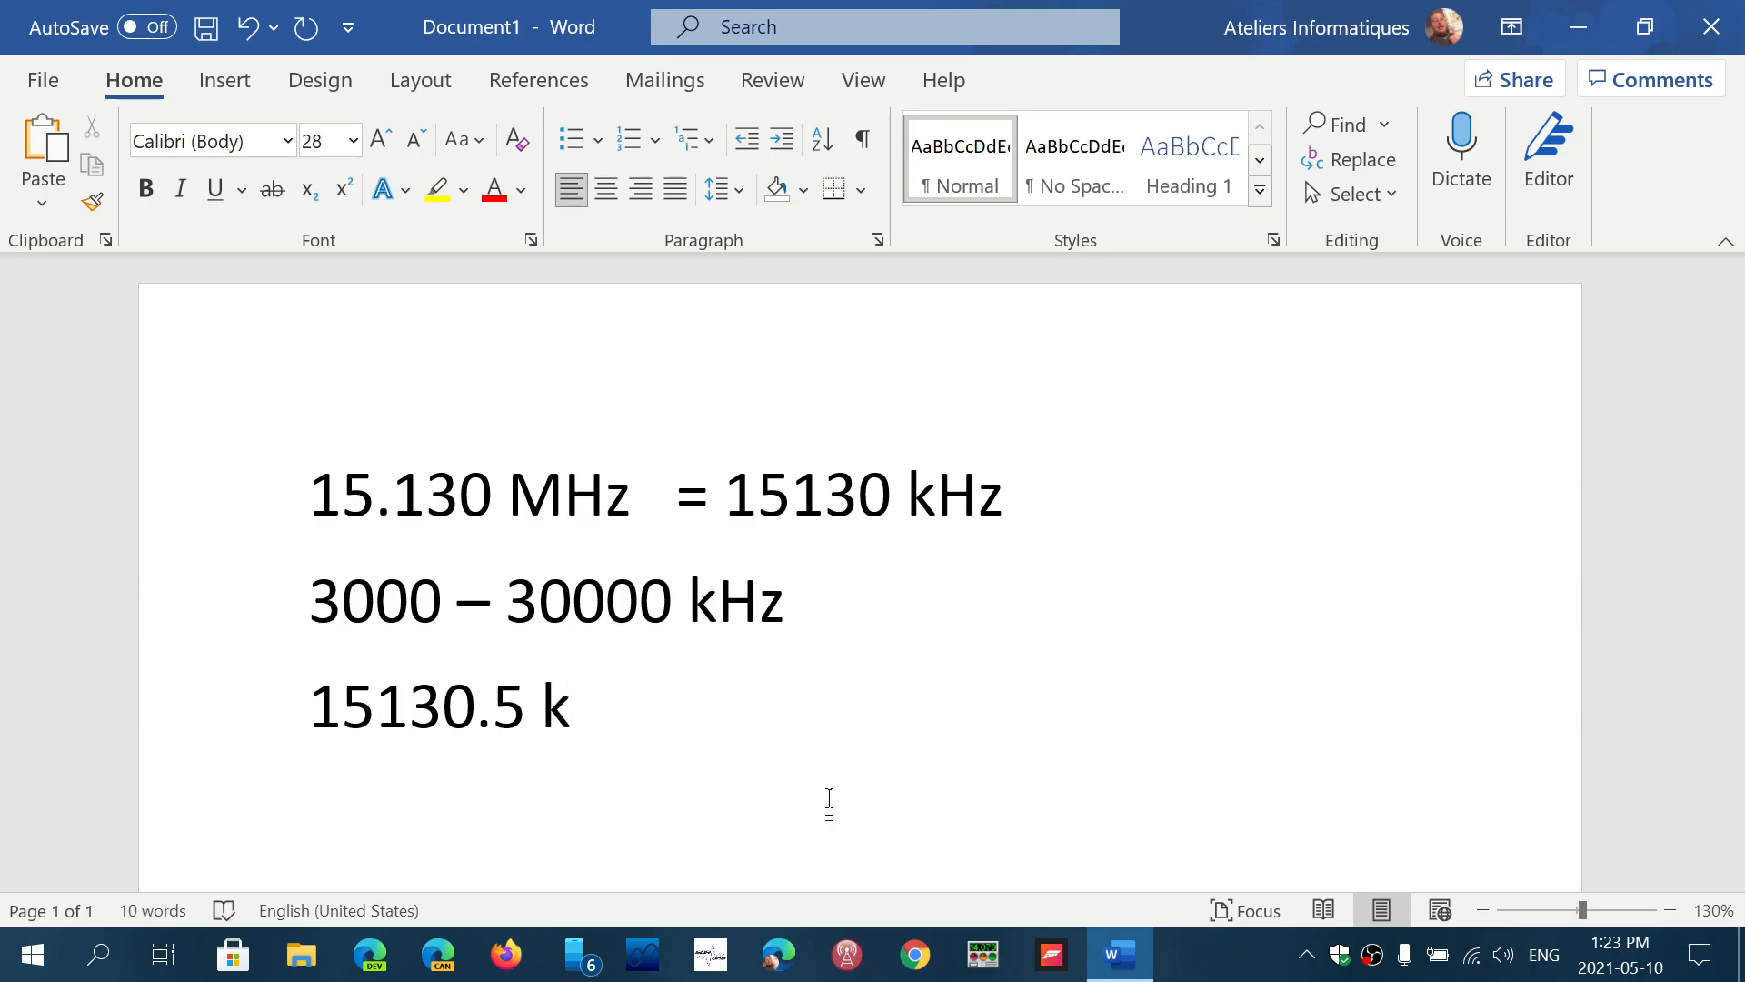
text(Hz)
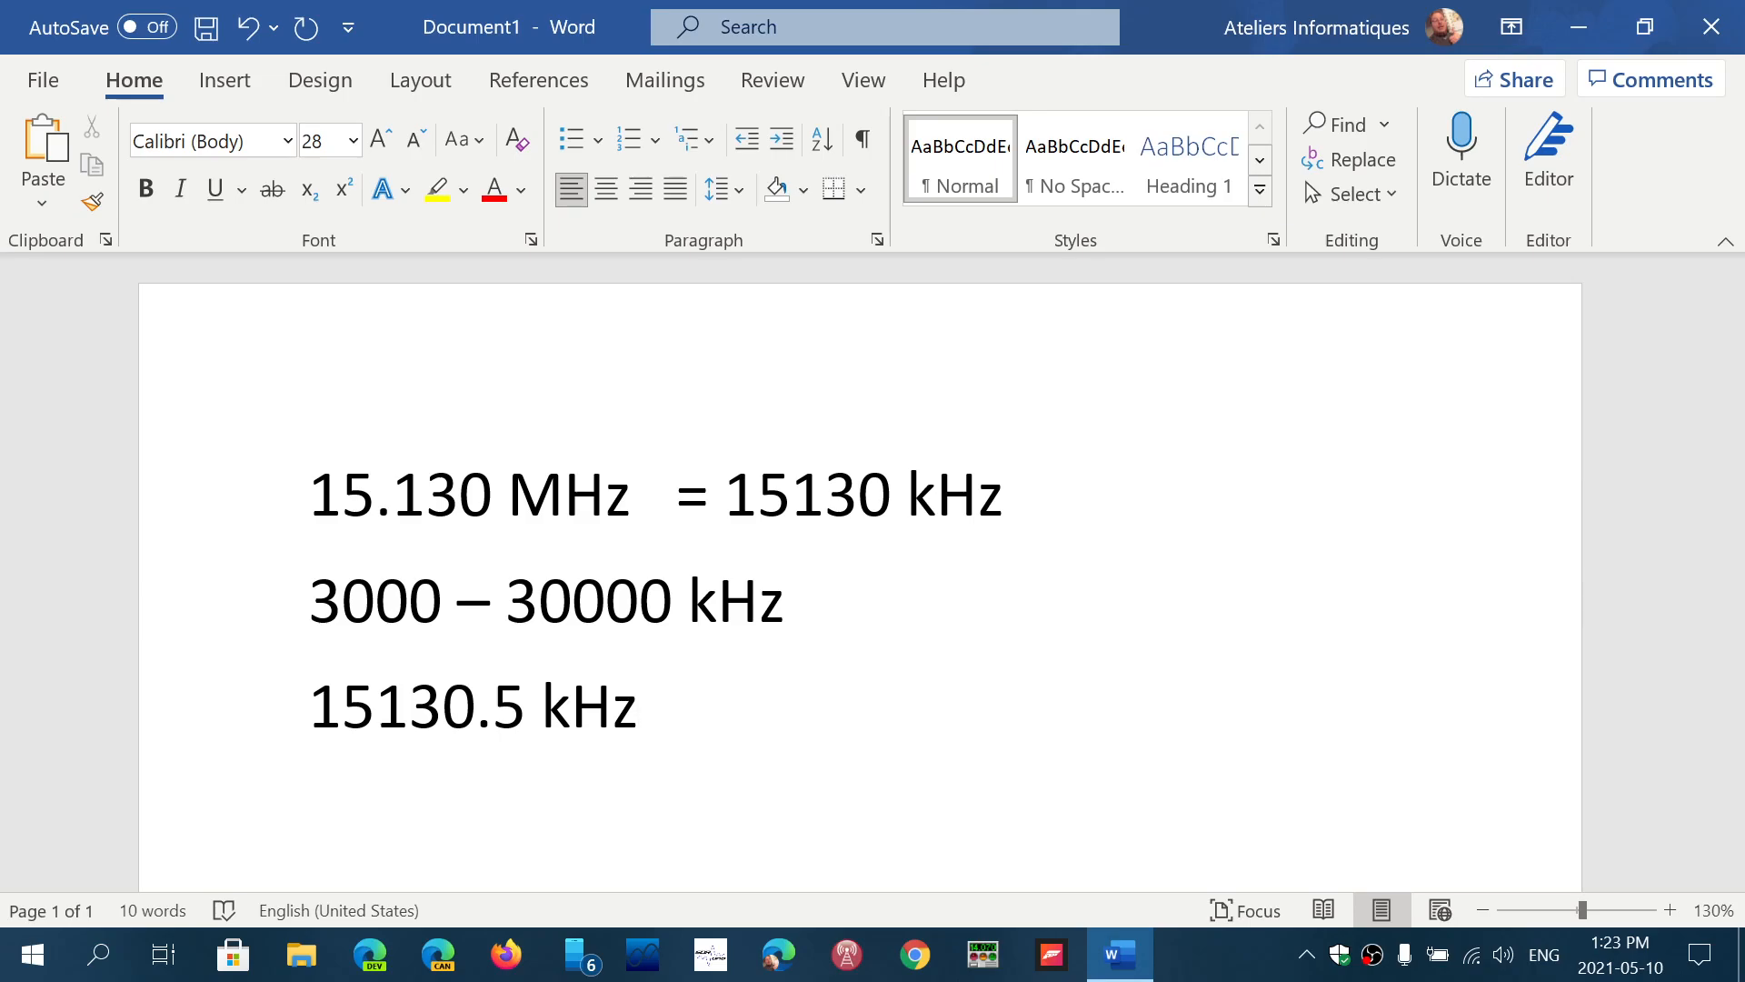
click(639, 707)
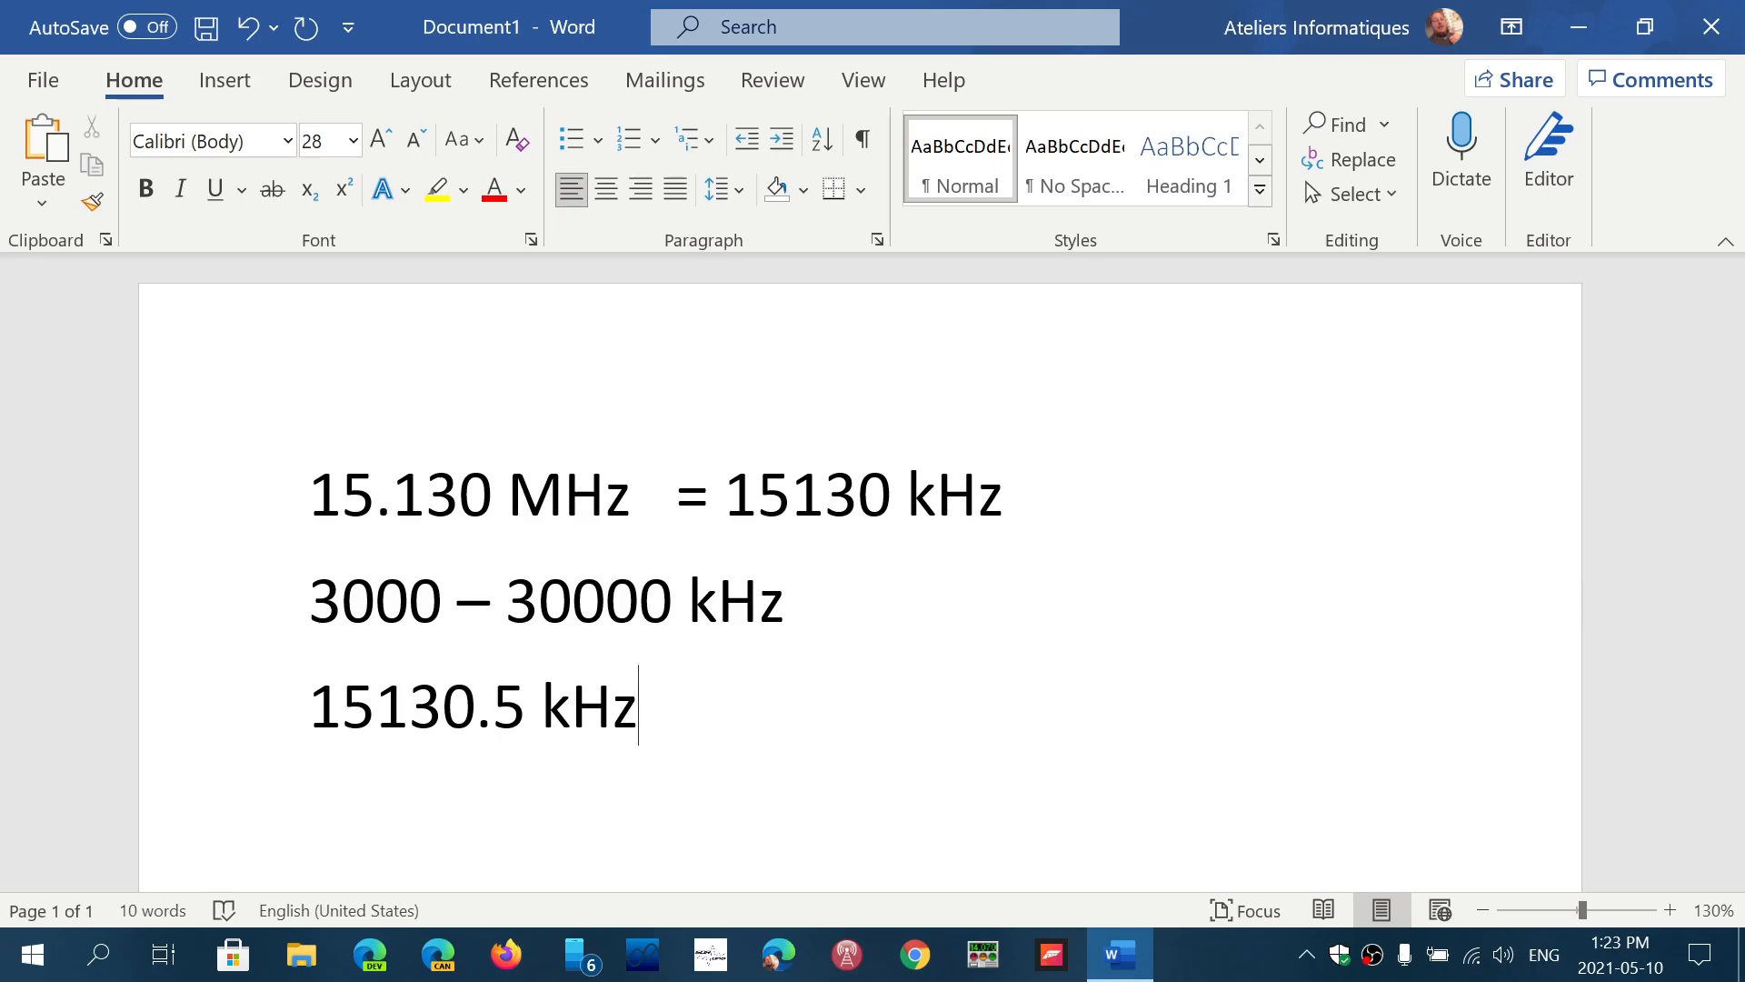
scroll(down, 3)
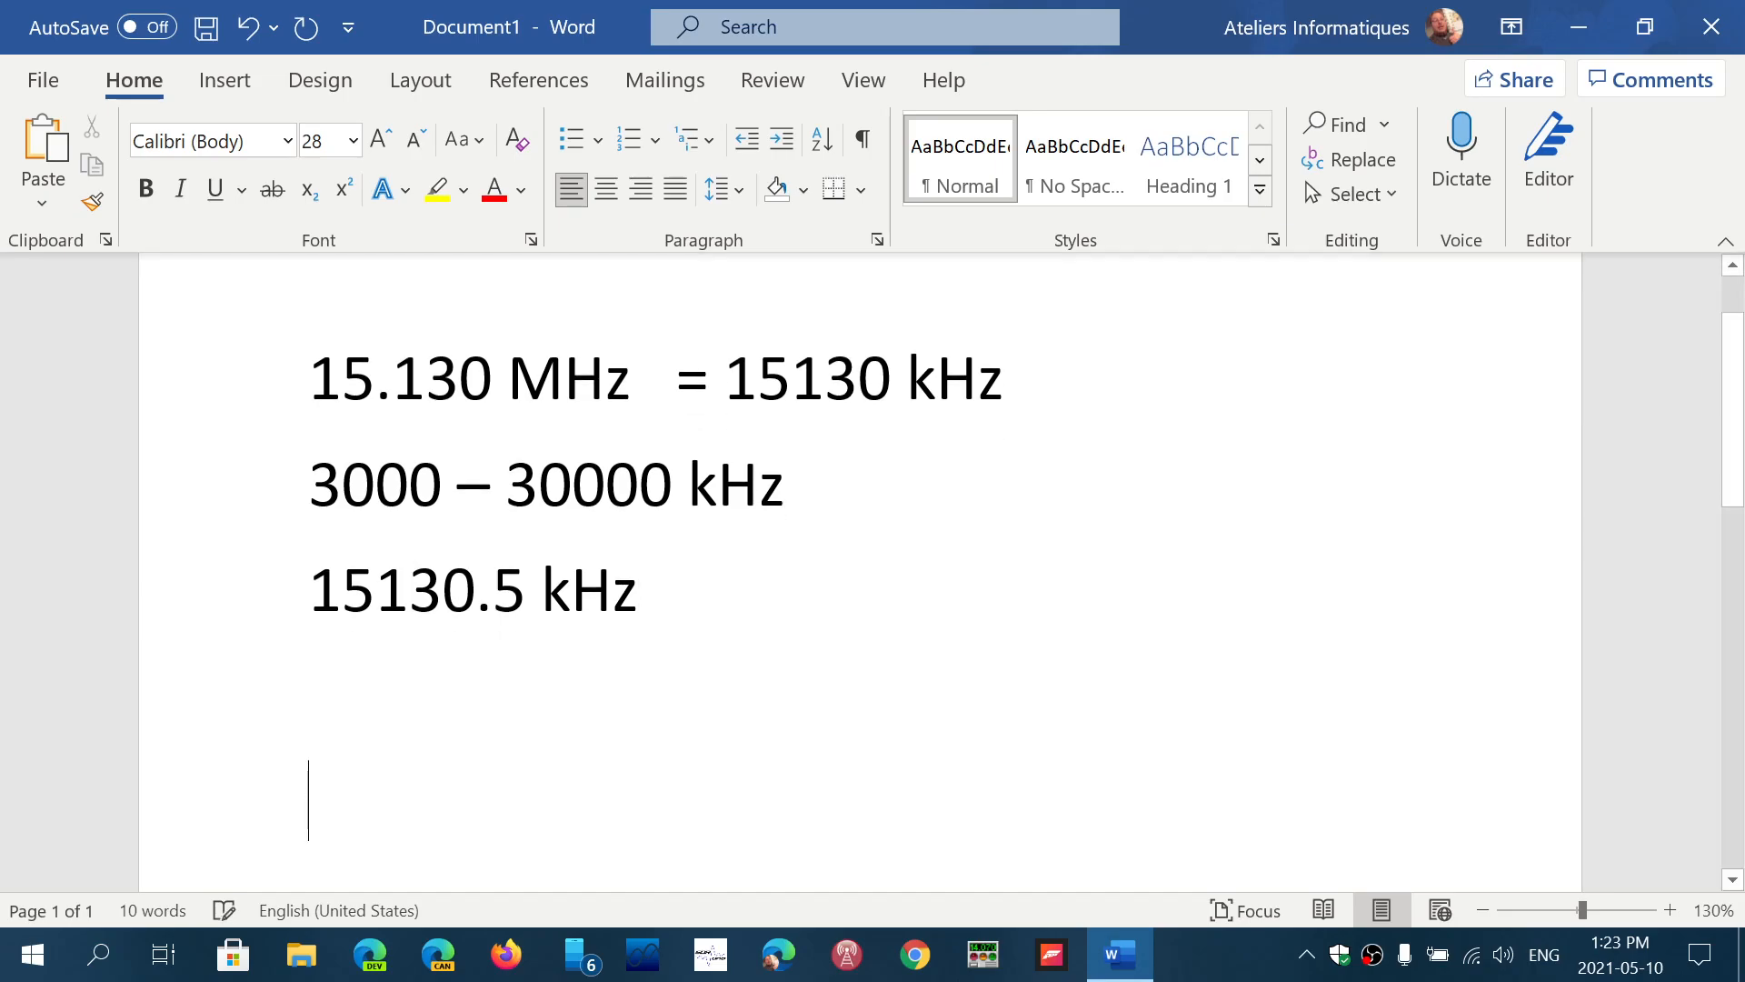
Add the line '7.235 7235 kHz' after a blank gap and begin a new paragraph.
text(7)
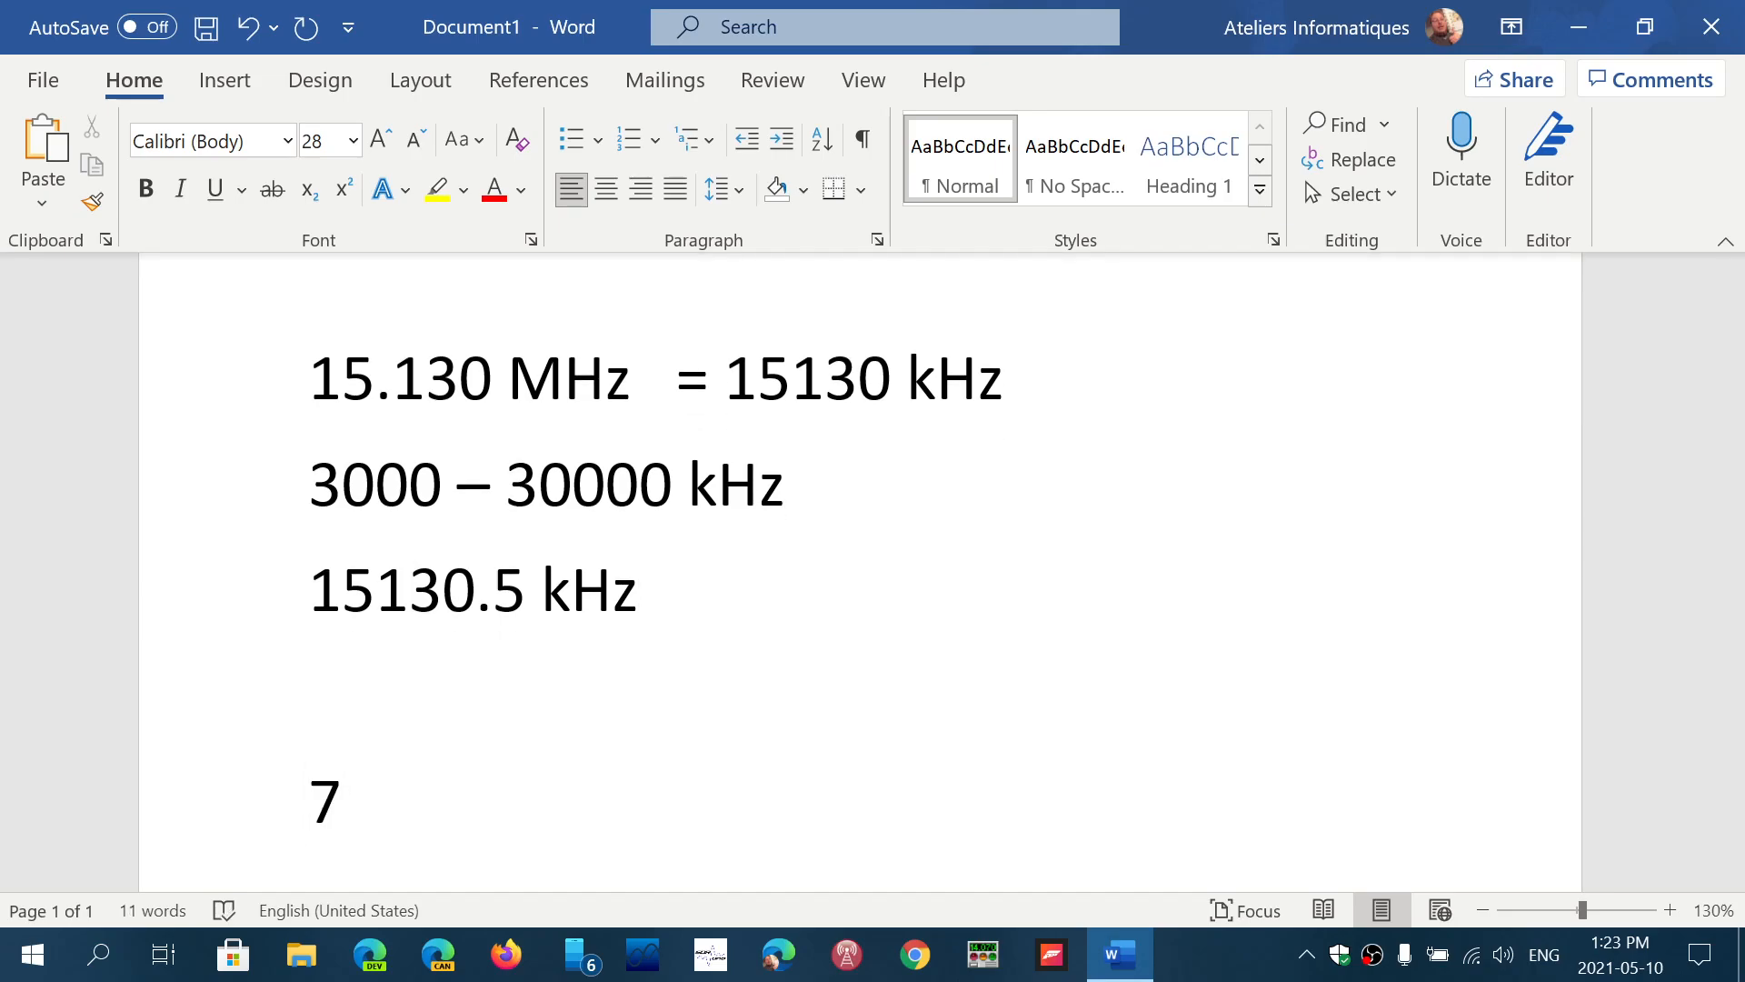
text(.235)
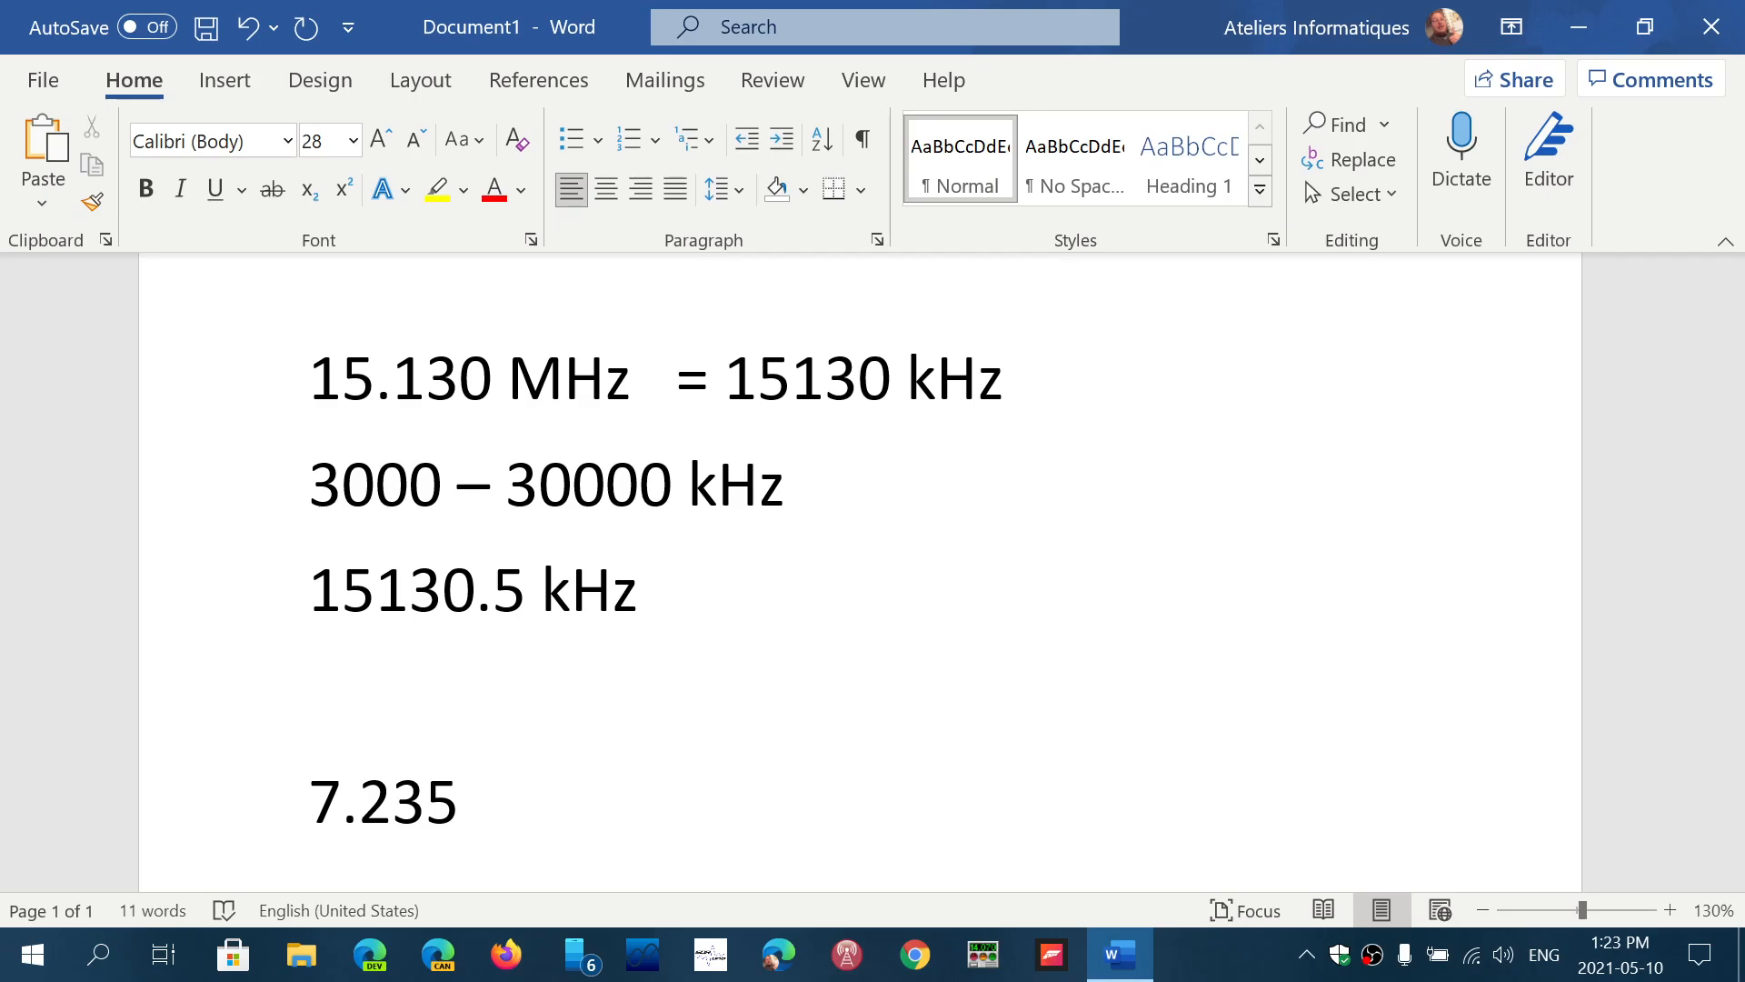
click(517, 801)
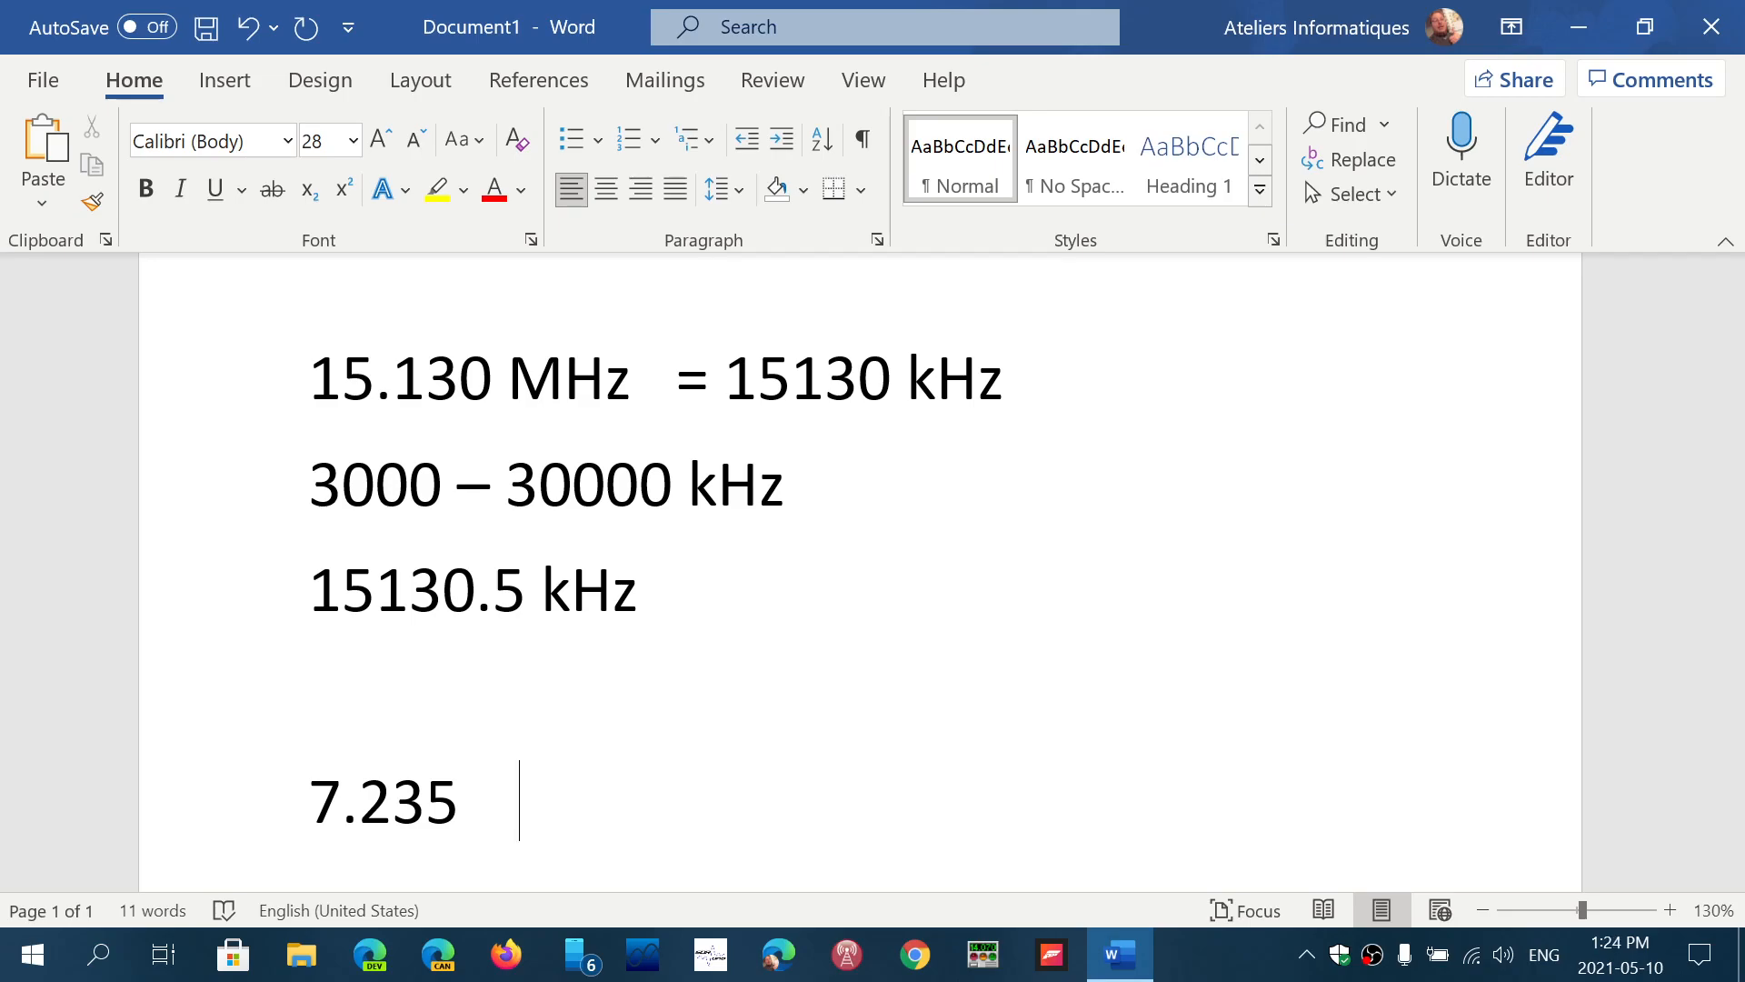
text(7235)
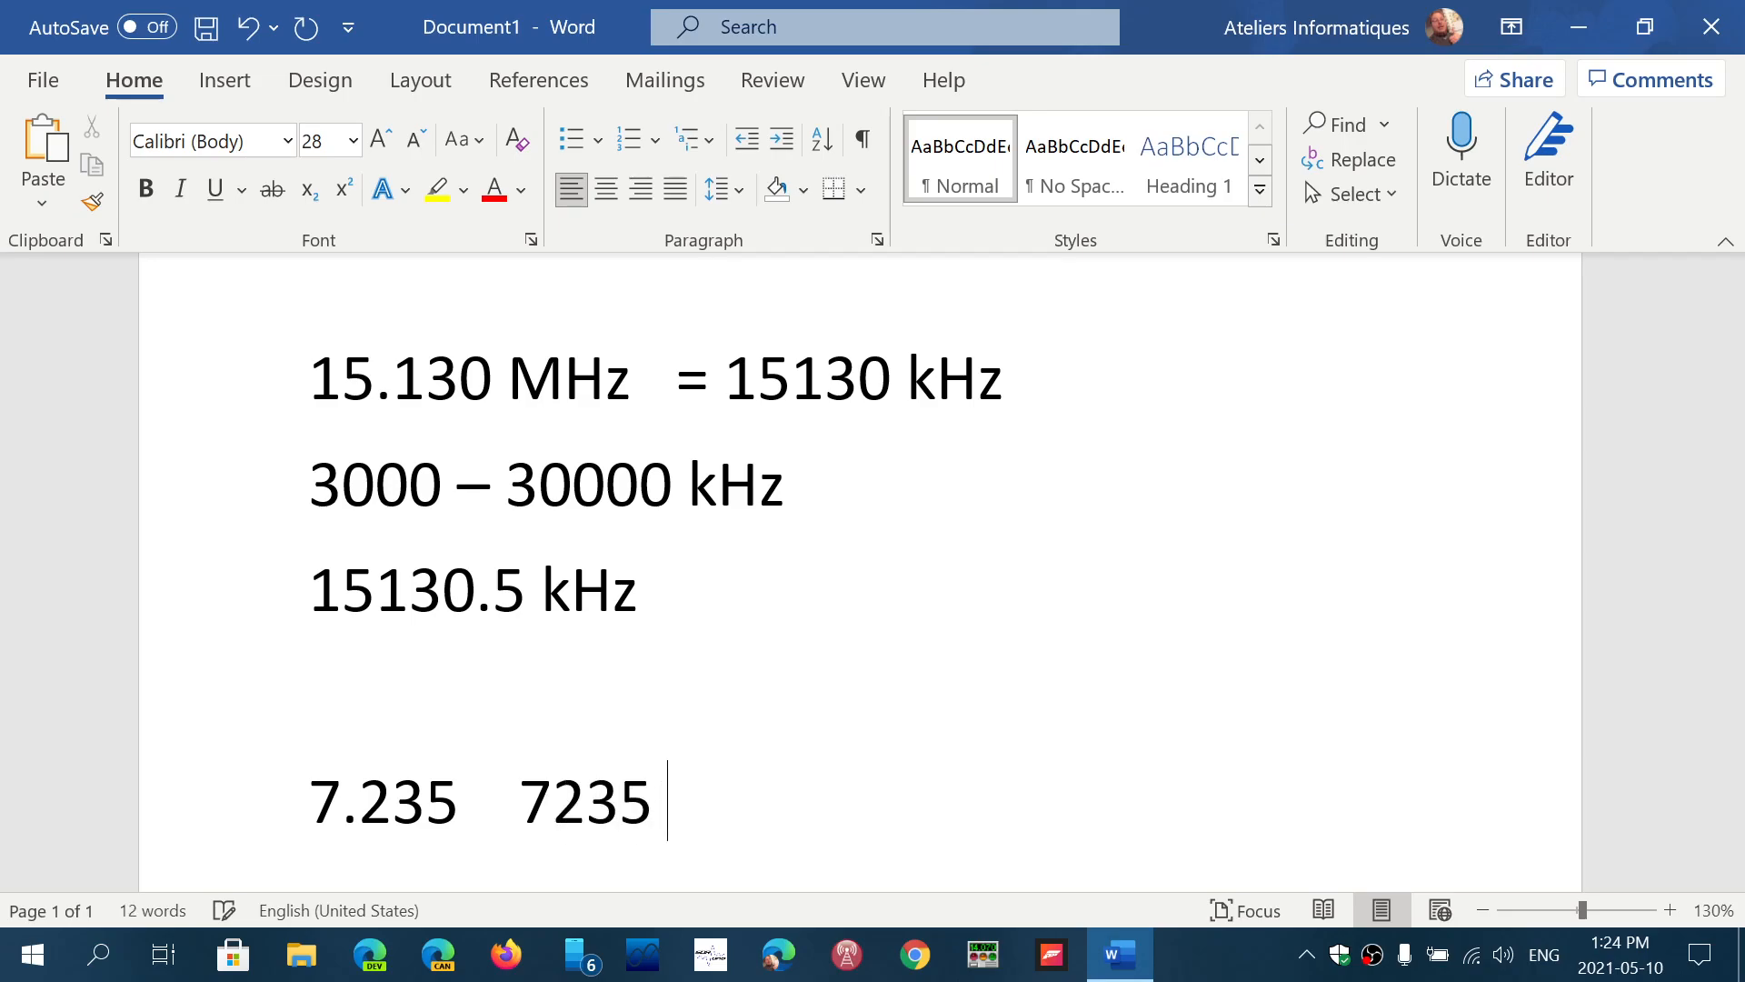
text(kHz)
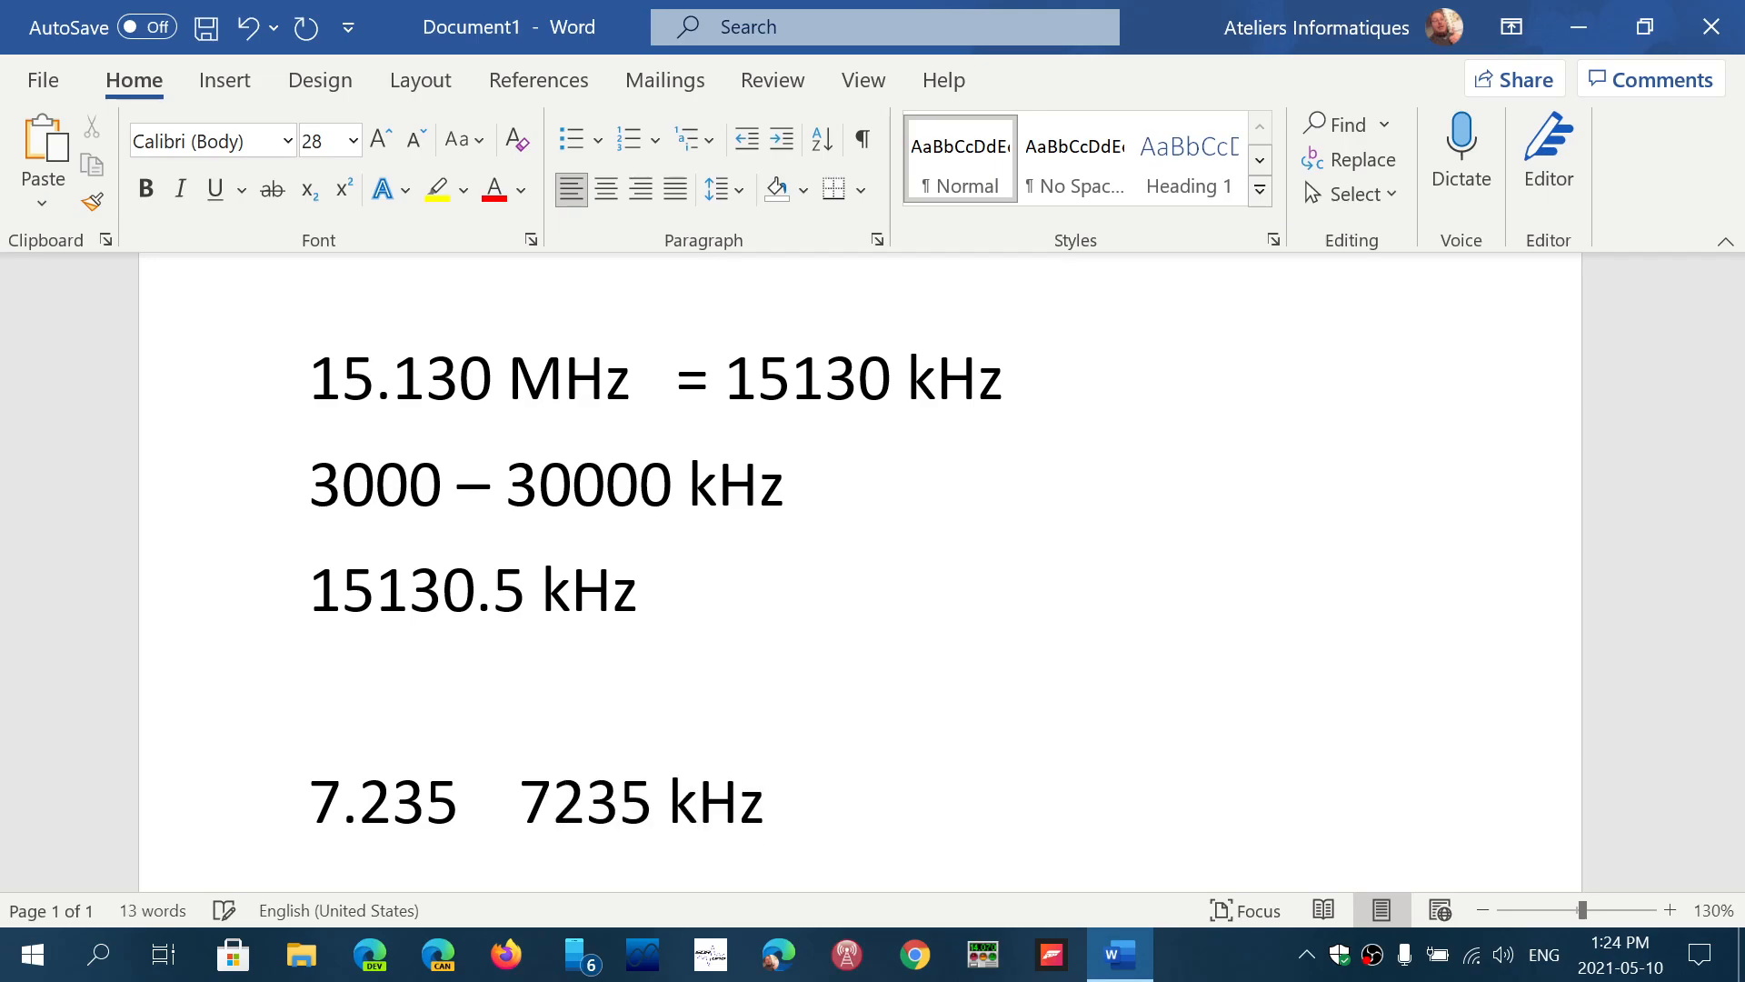
scroll(down, 3)
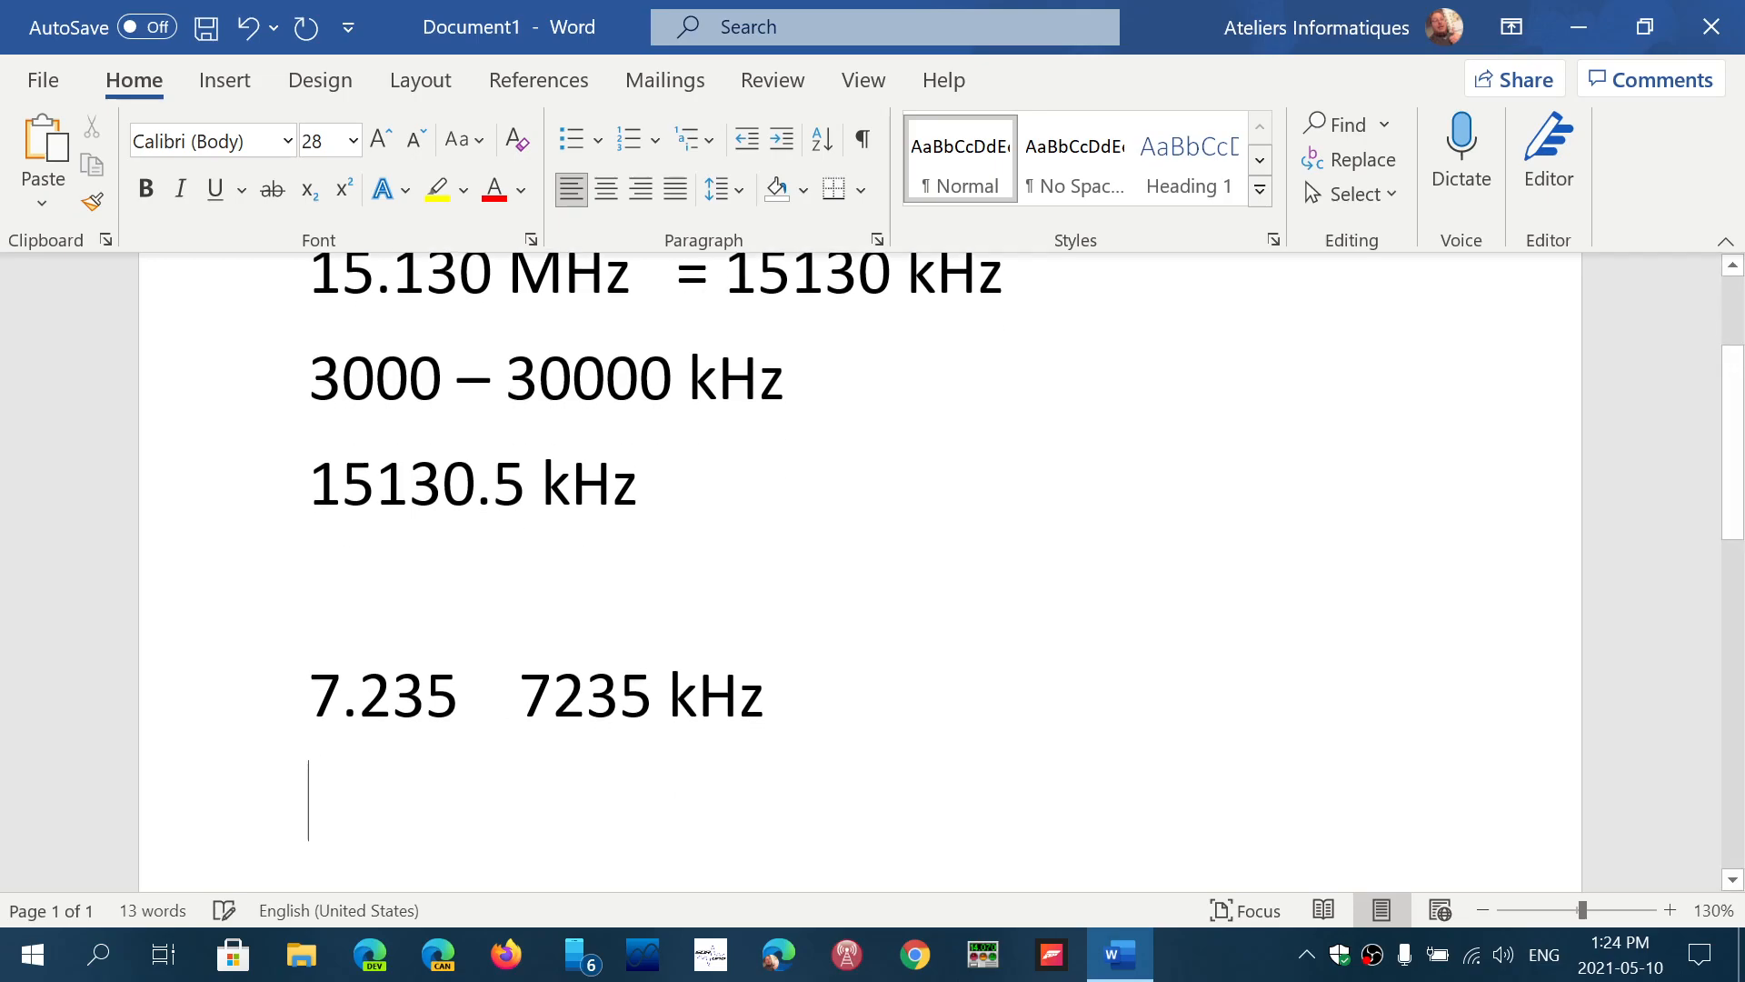
scroll(down, 3)
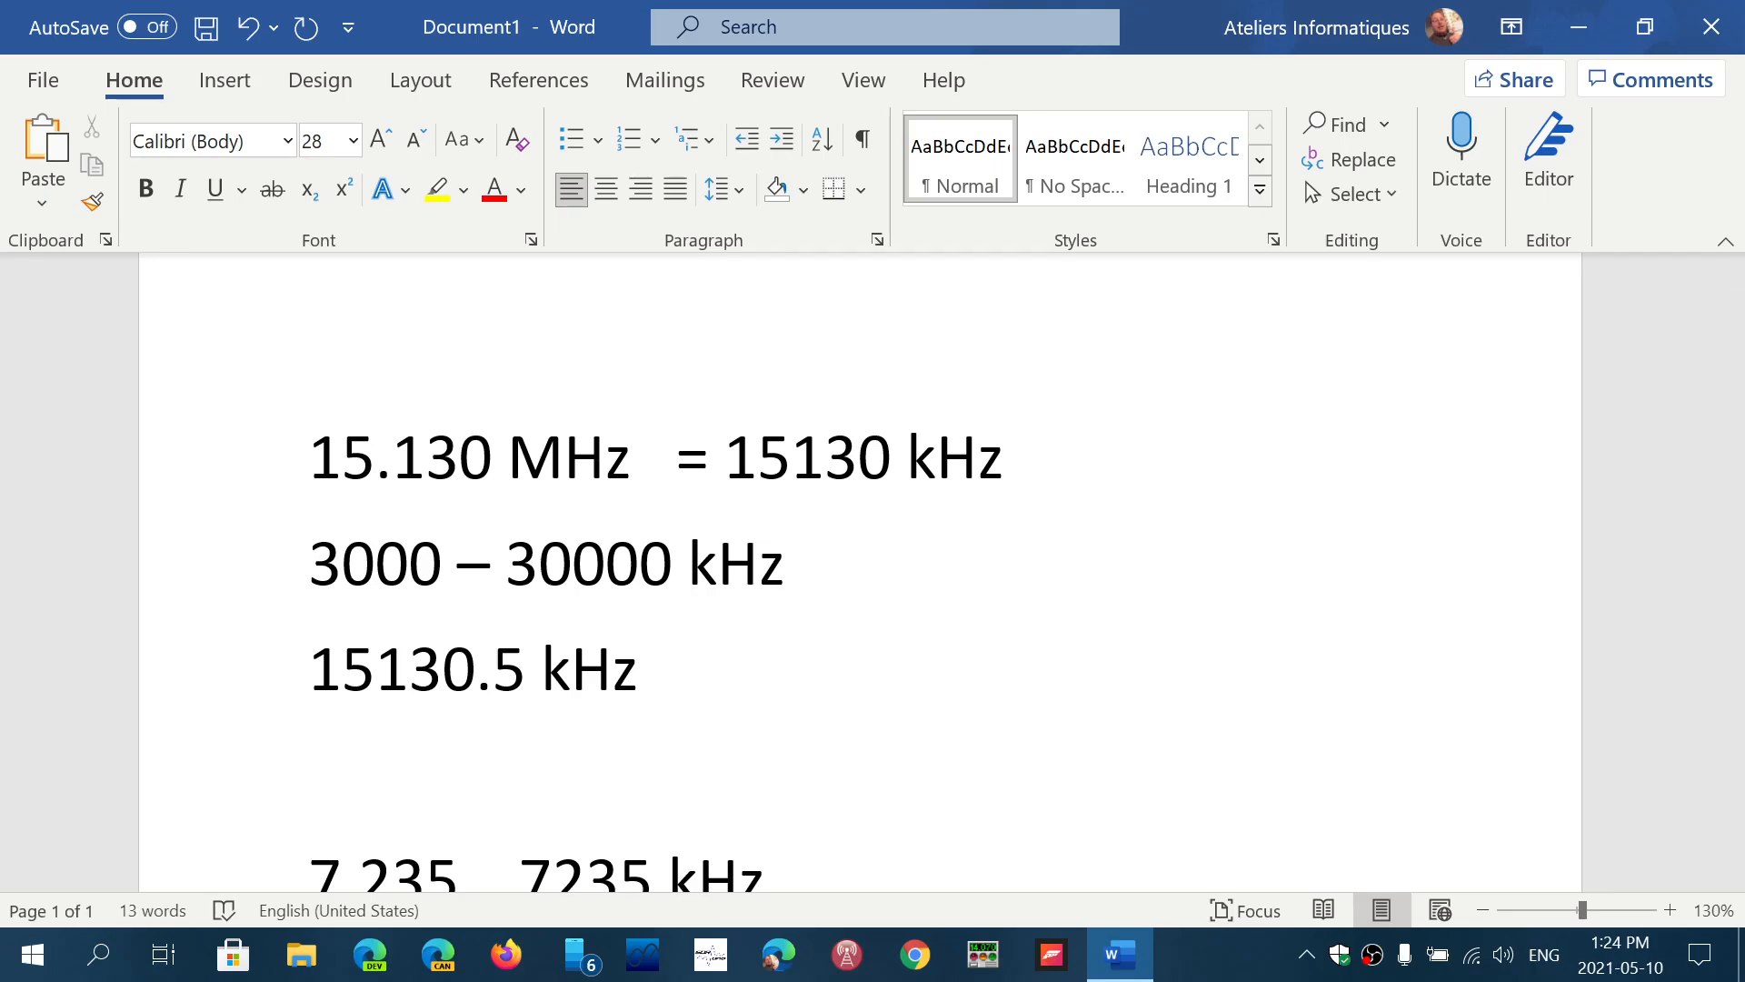
scroll(down, 3)
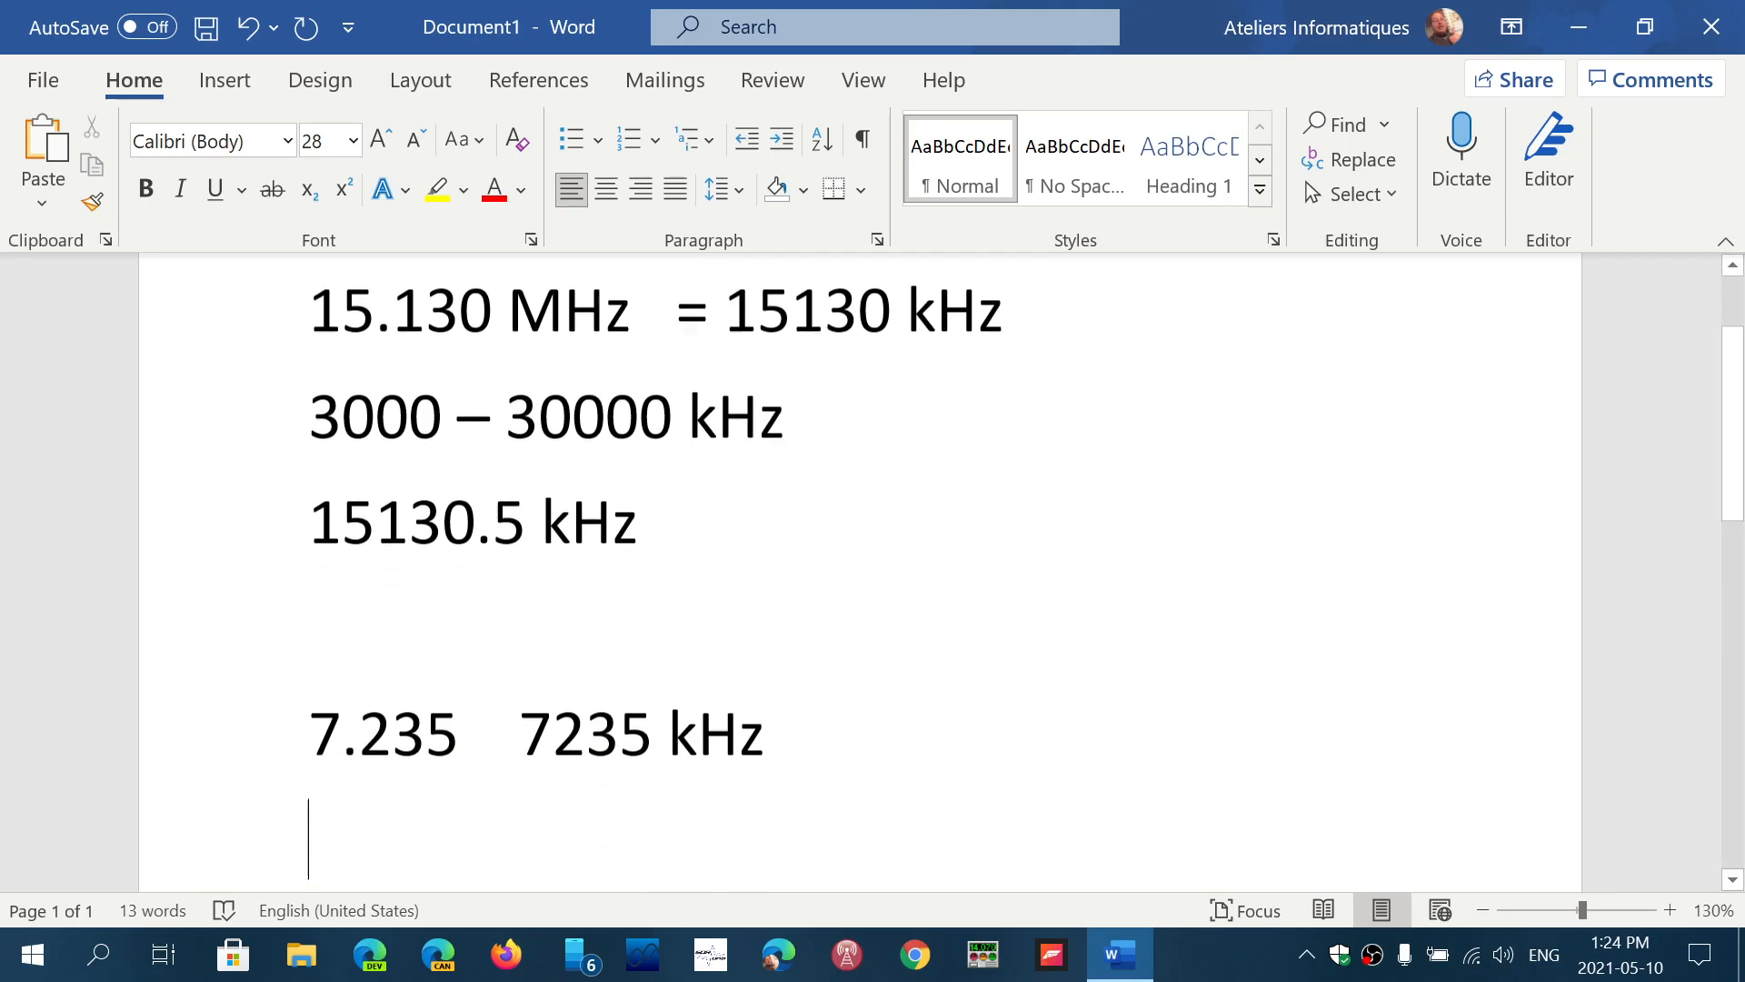
scroll(down, 3)
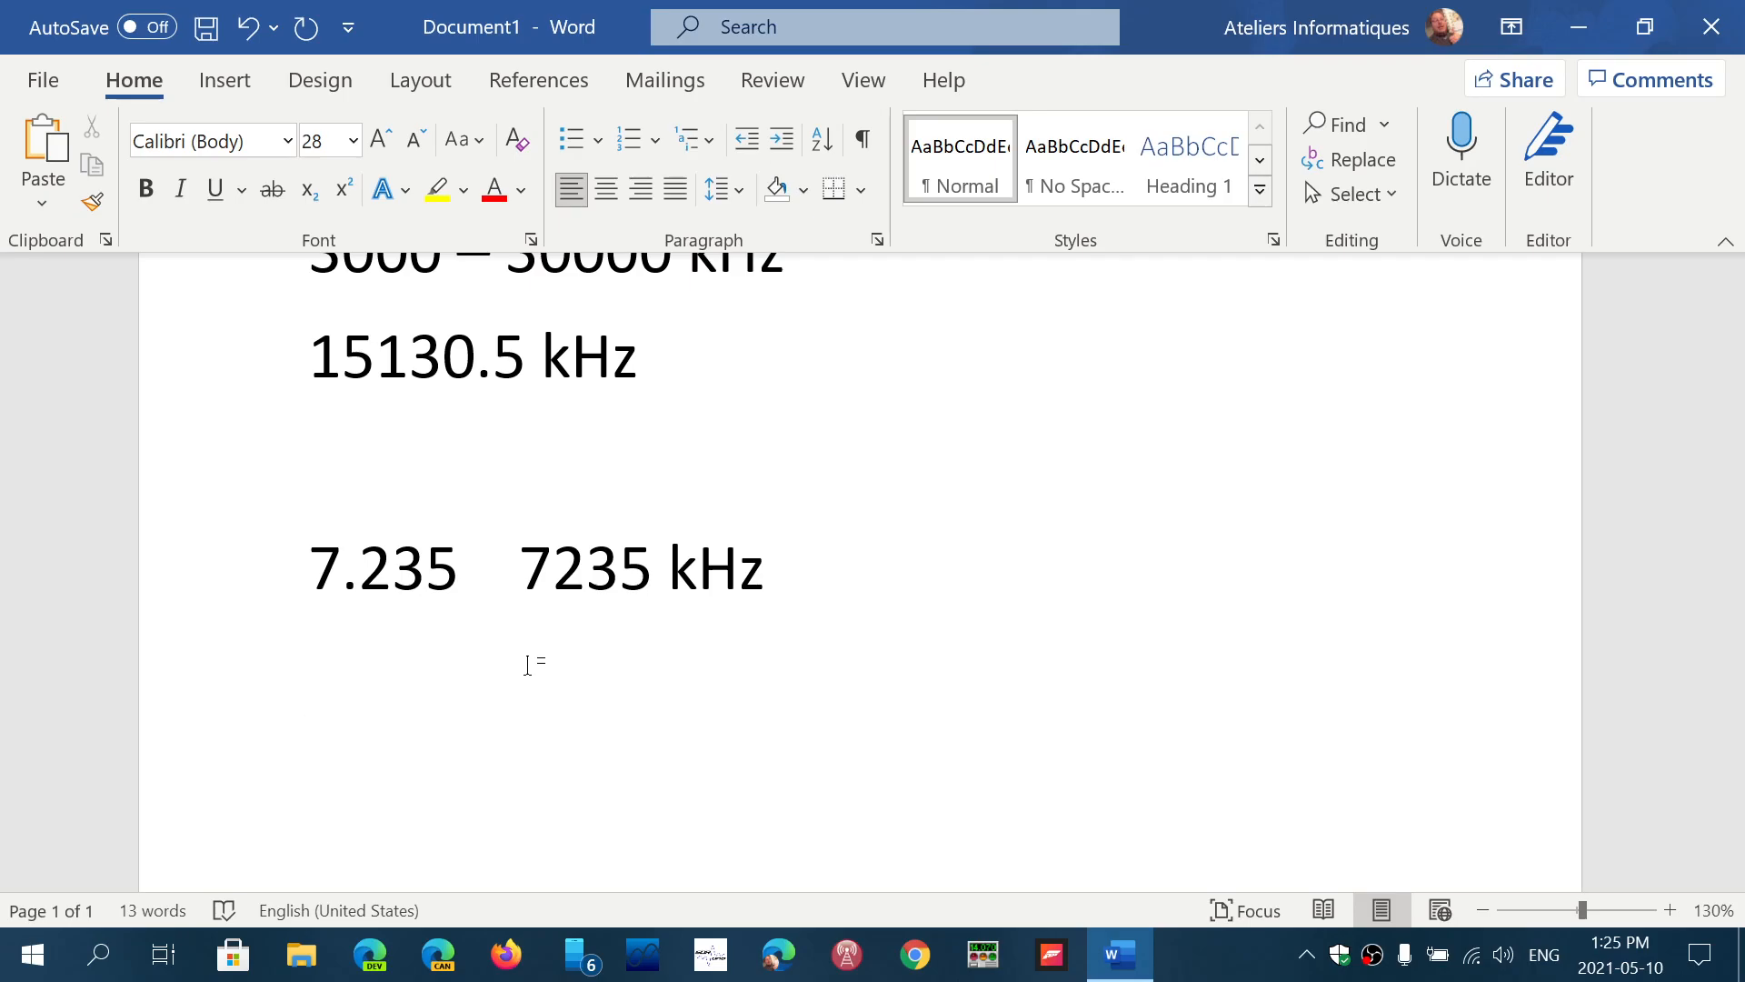
Begin the next conversion line with '15.580', leaving the cursor after the number.
text(15.)
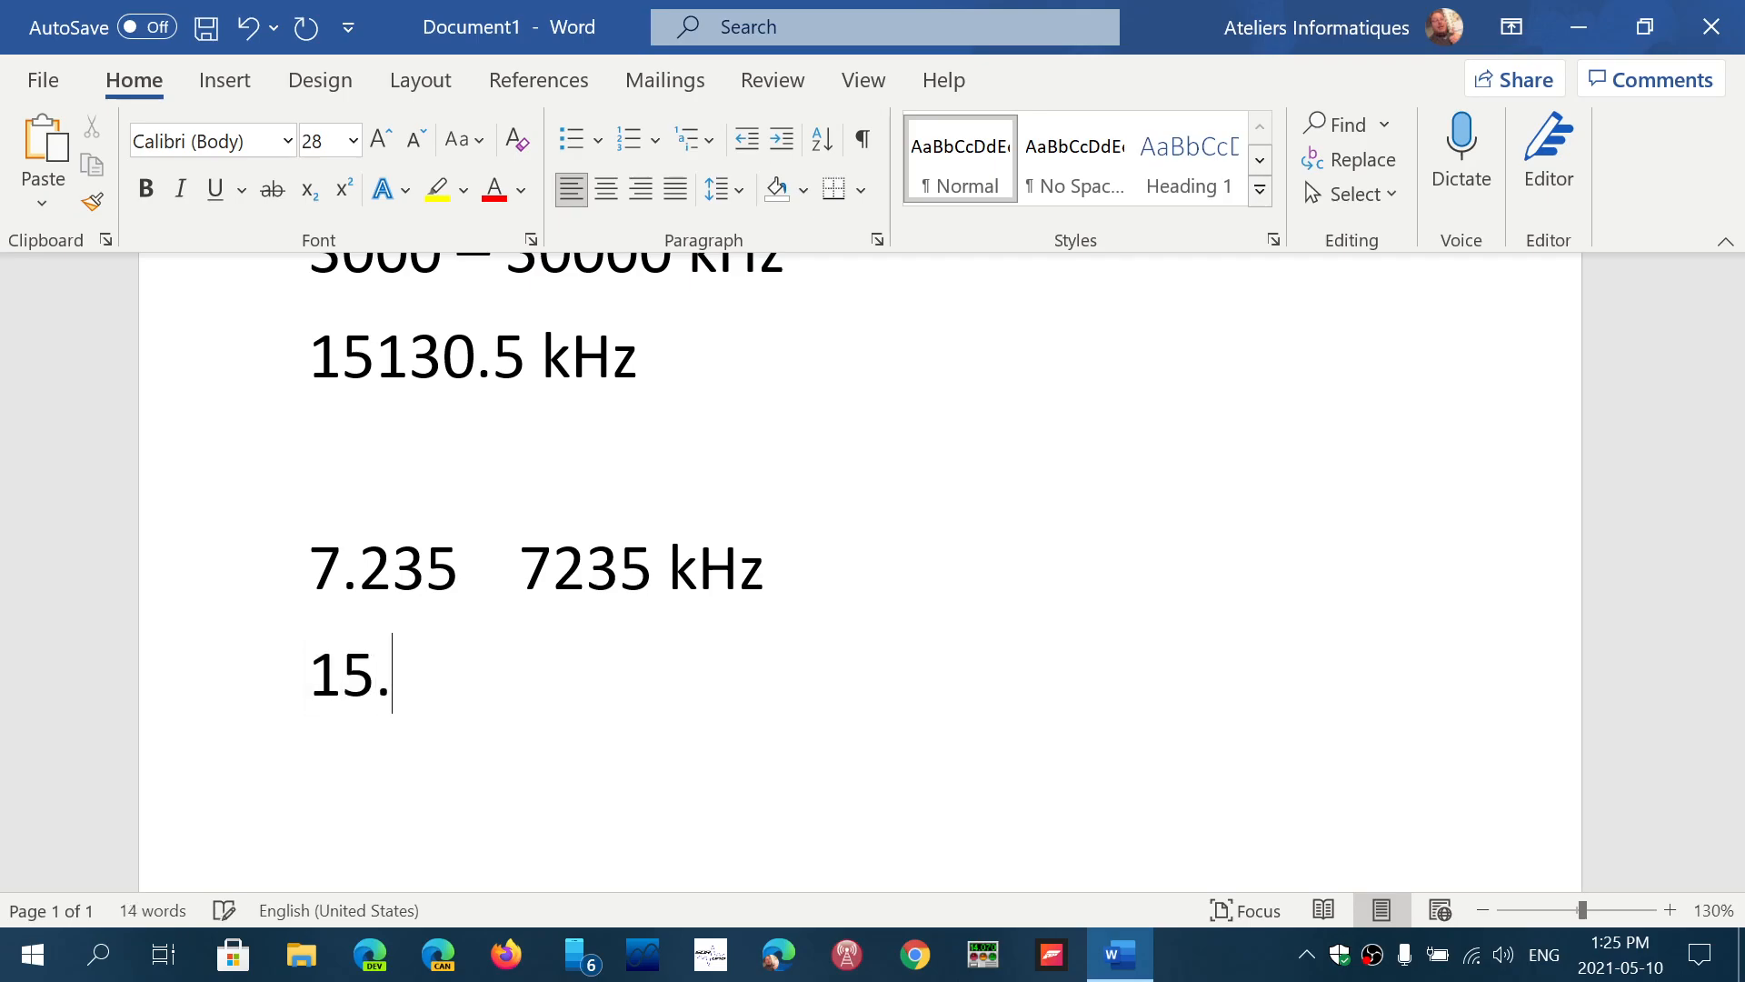
text(580)
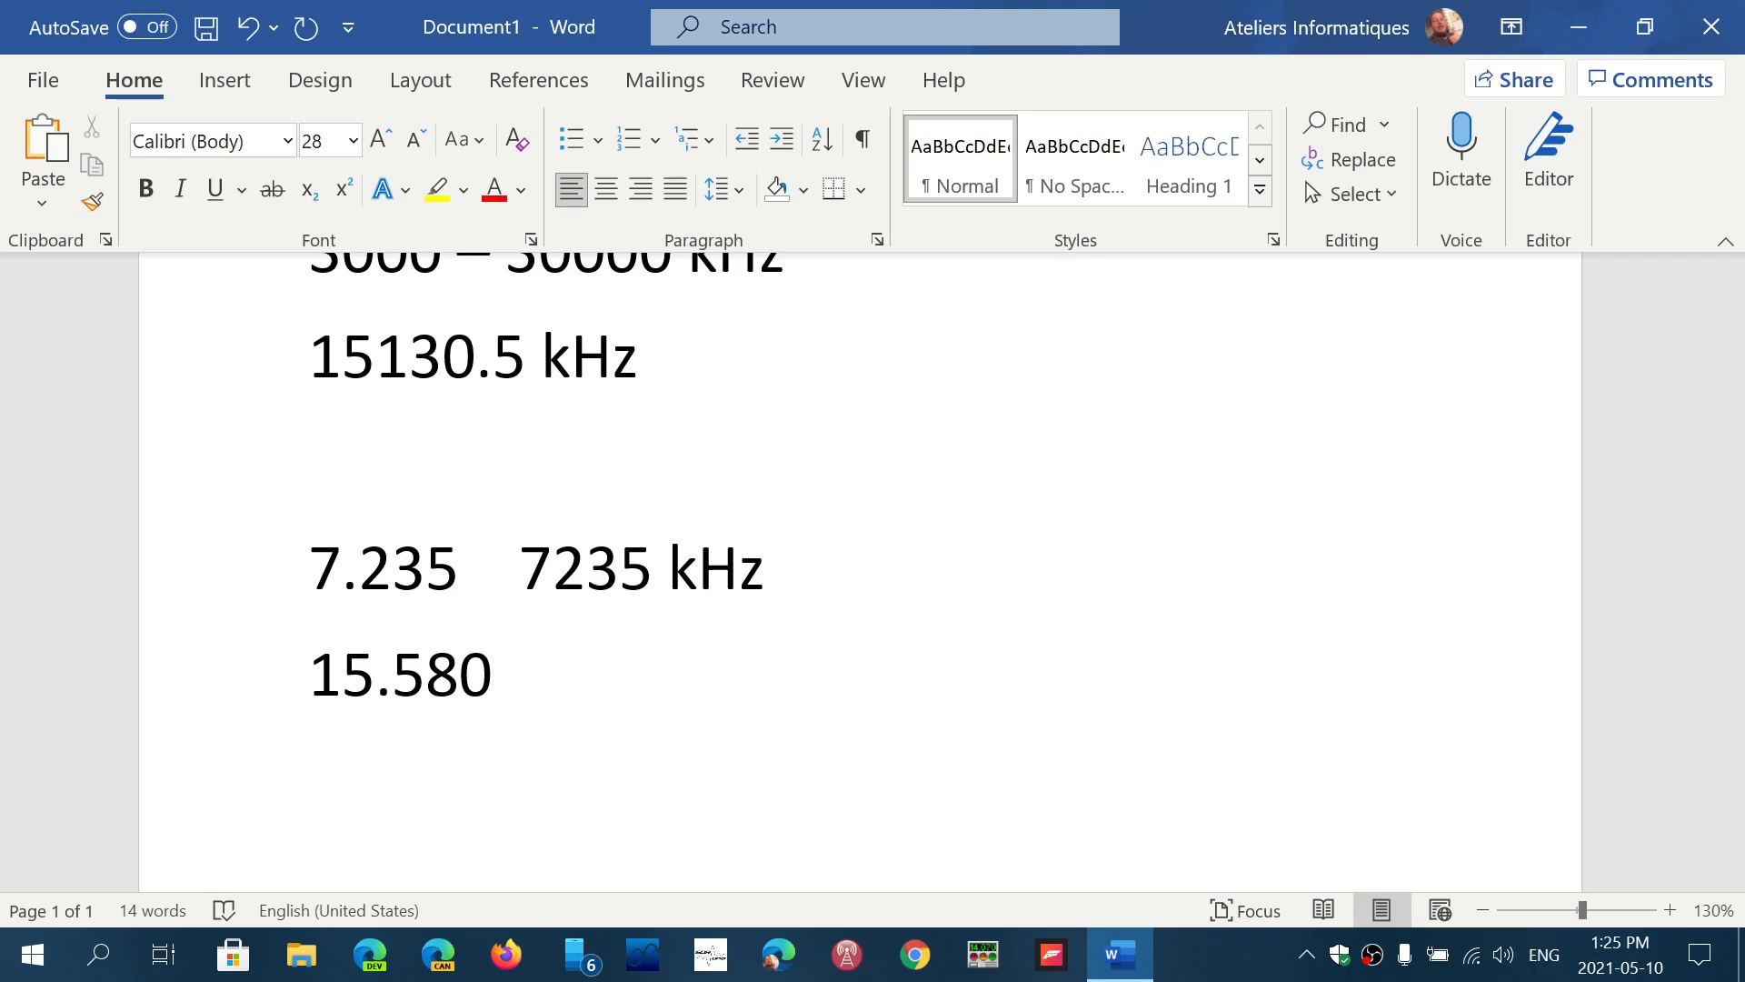
click(496, 675)
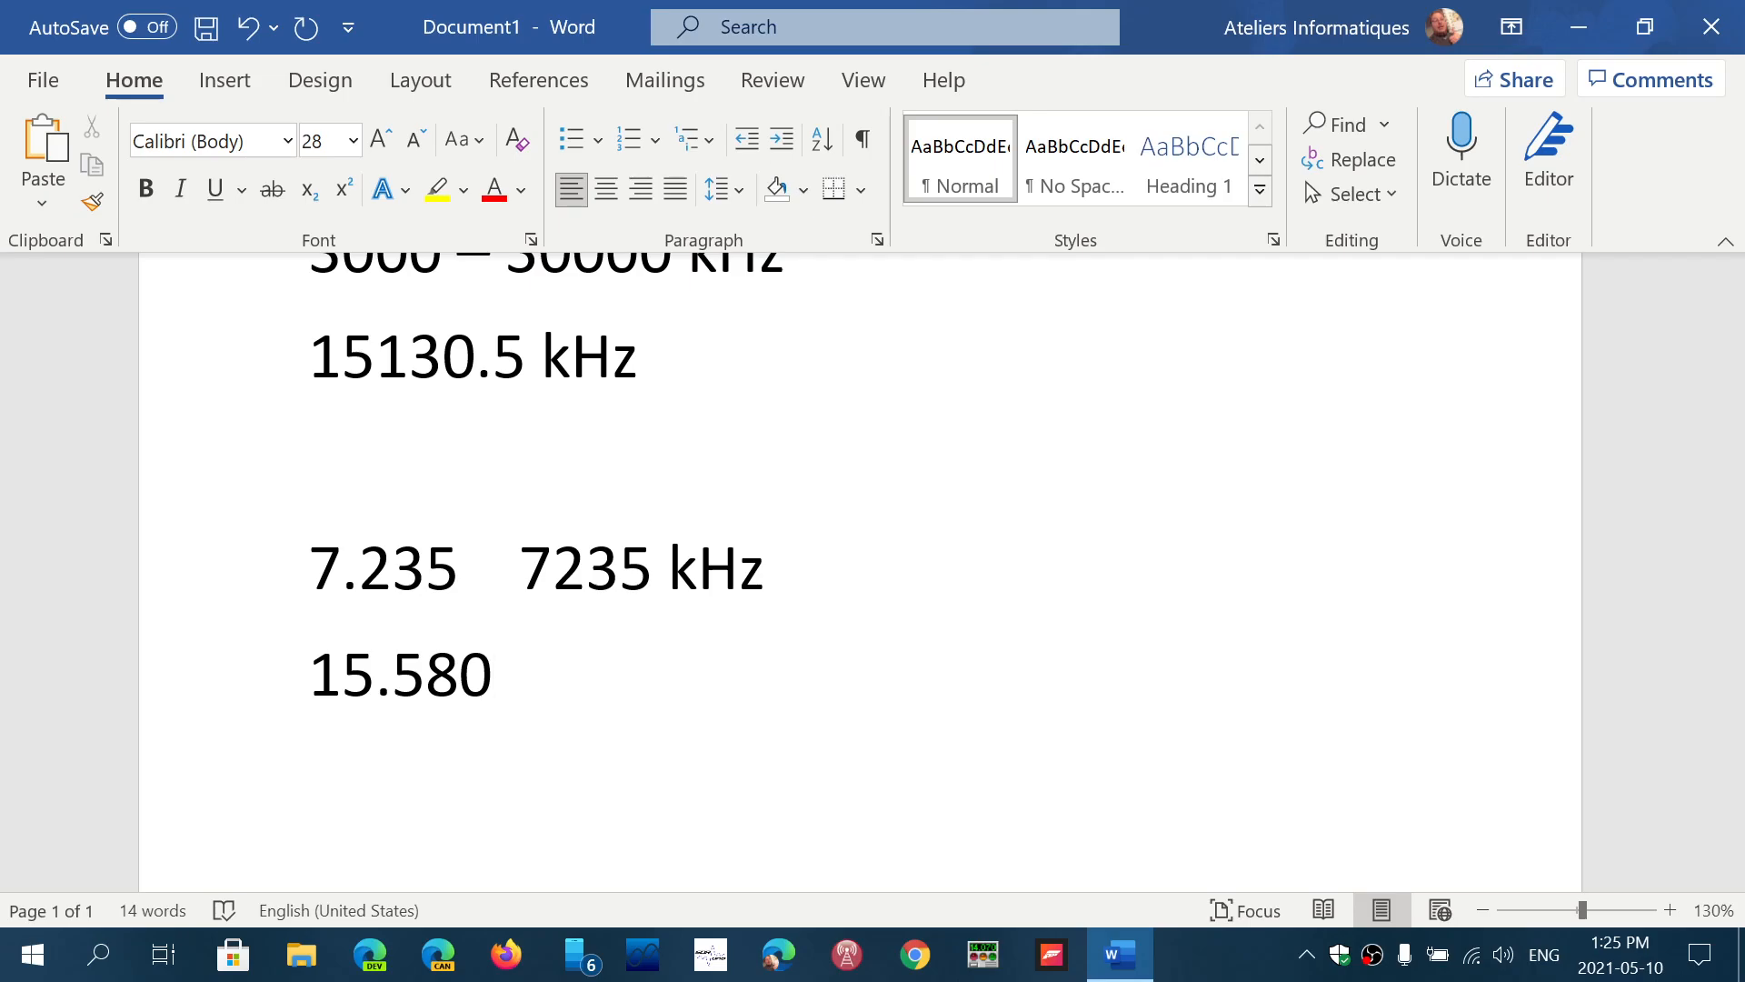
click(492, 675)
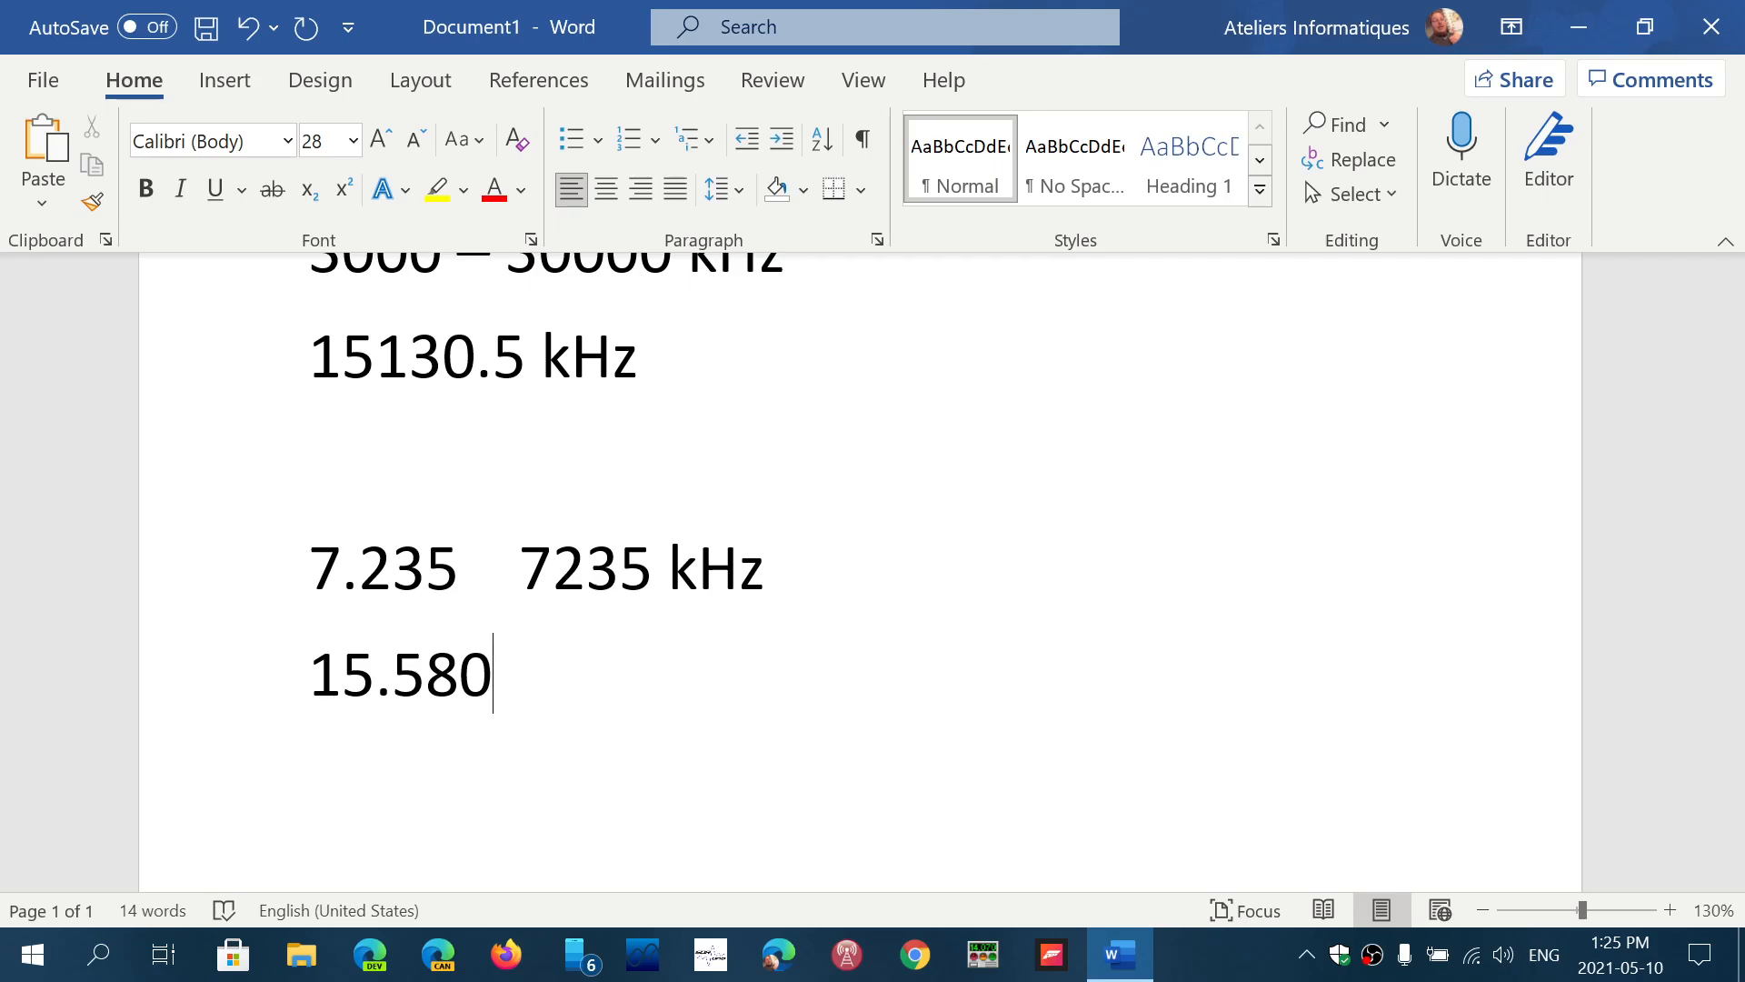